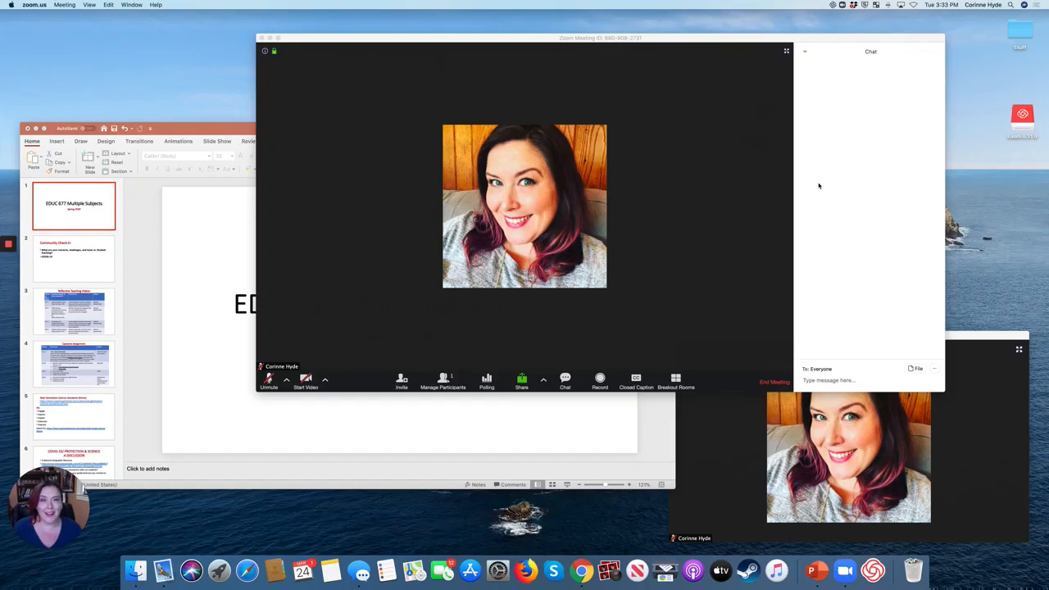
# - Mute the microphone from the meeting toolbar, keeping the chat panel open
pyautogui.click(269, 380)
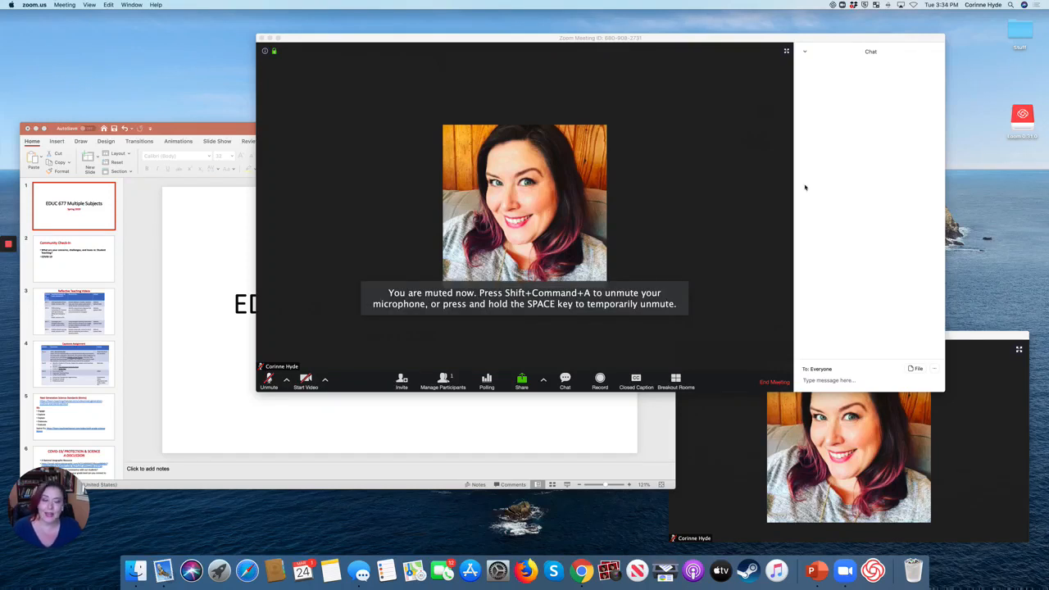
pyautogui.moveTo(773, 197)
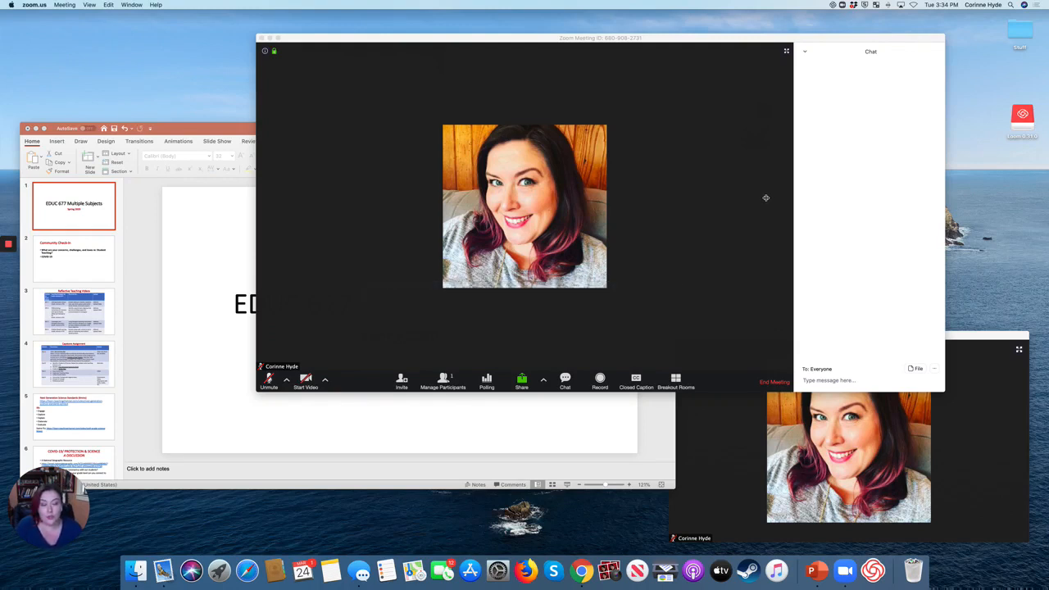
pyautogui.moveTo(792, 190)
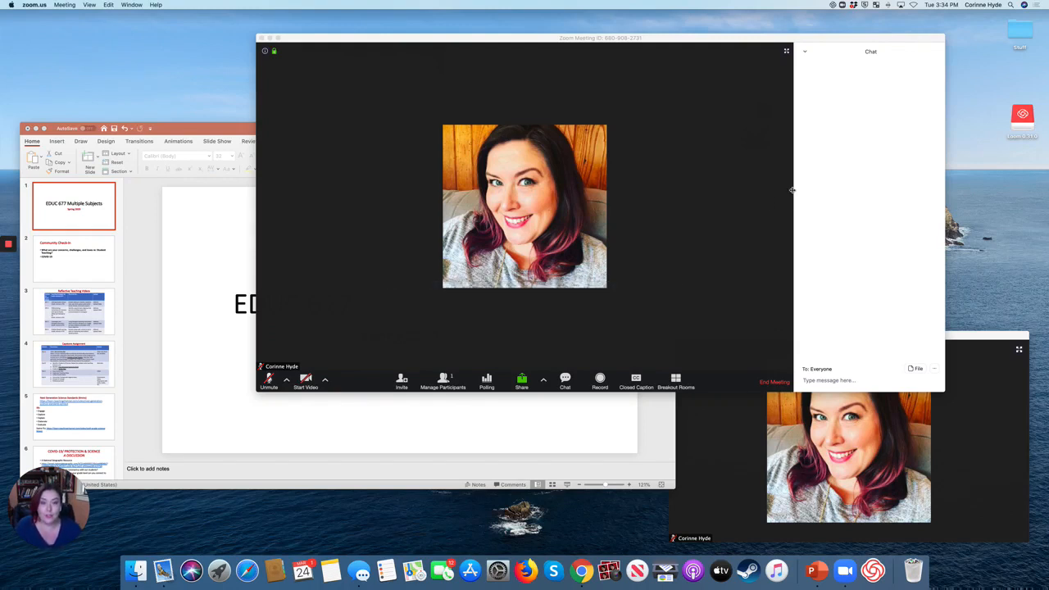
pyautogui.moveTo(757, 194)
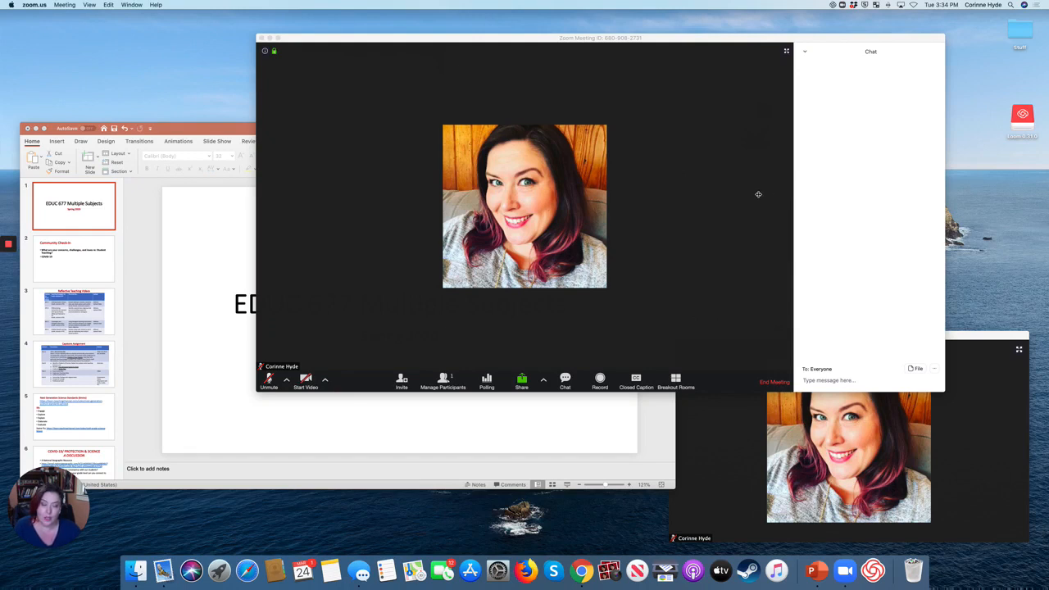
pyautogui.moveTo(713, 192)
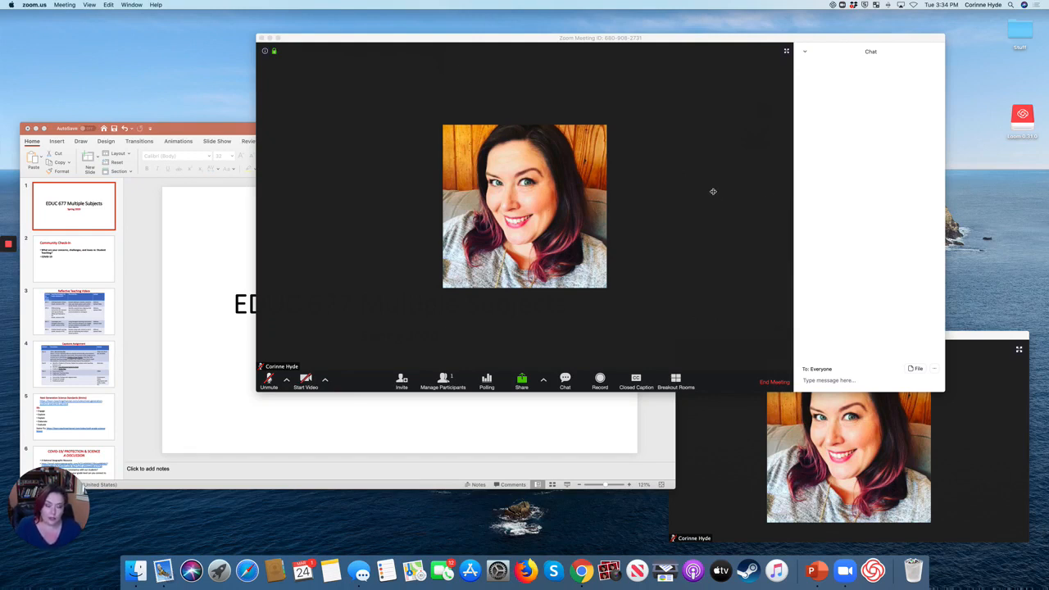
pyautogui.moveTo(669, 207)
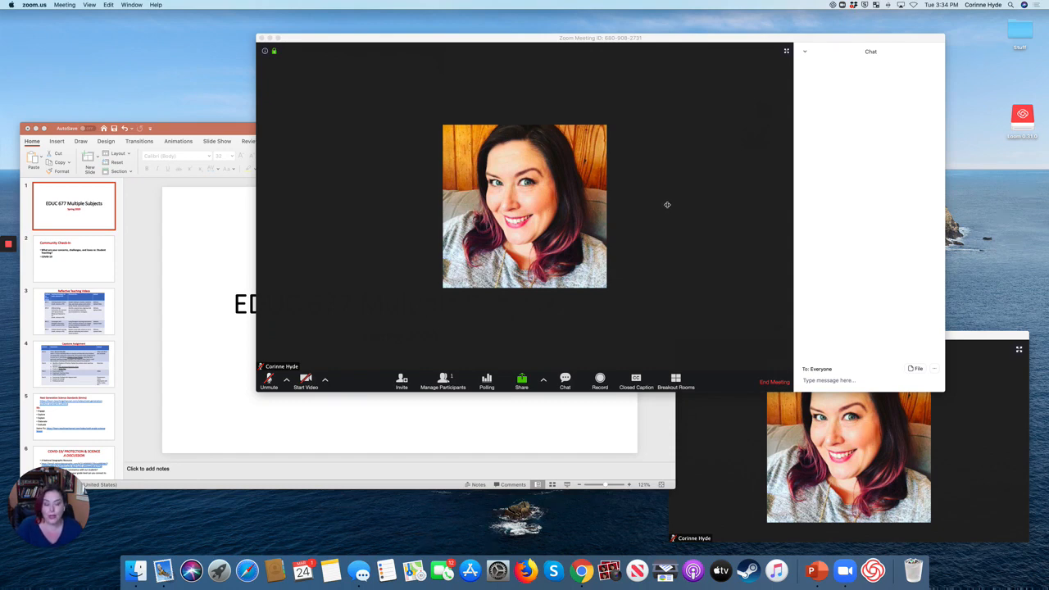
pyautogui.moveTo(685, 204)
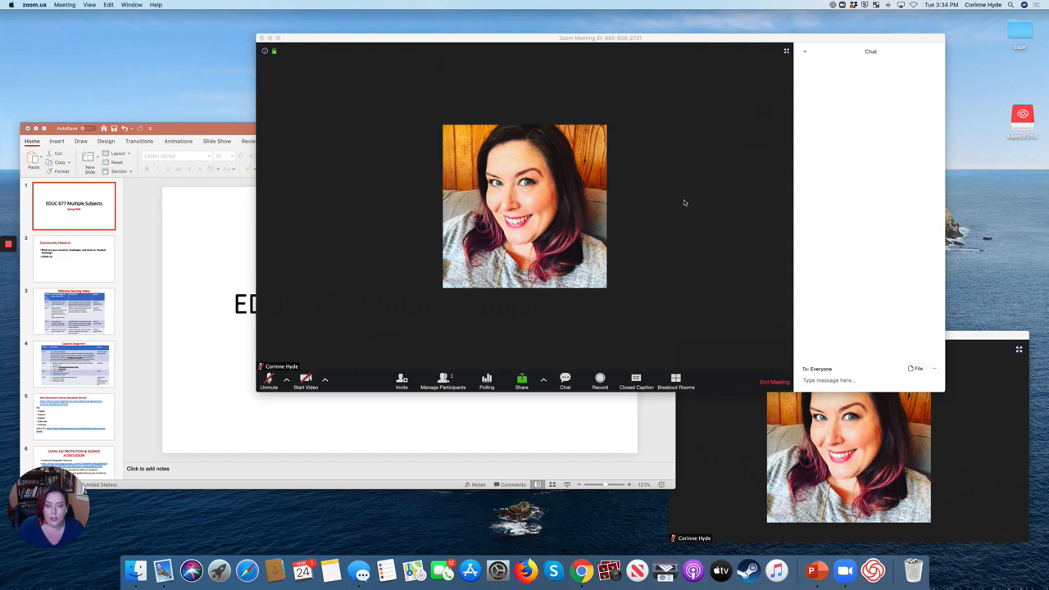
pyautogui.moveTo(656, 206)
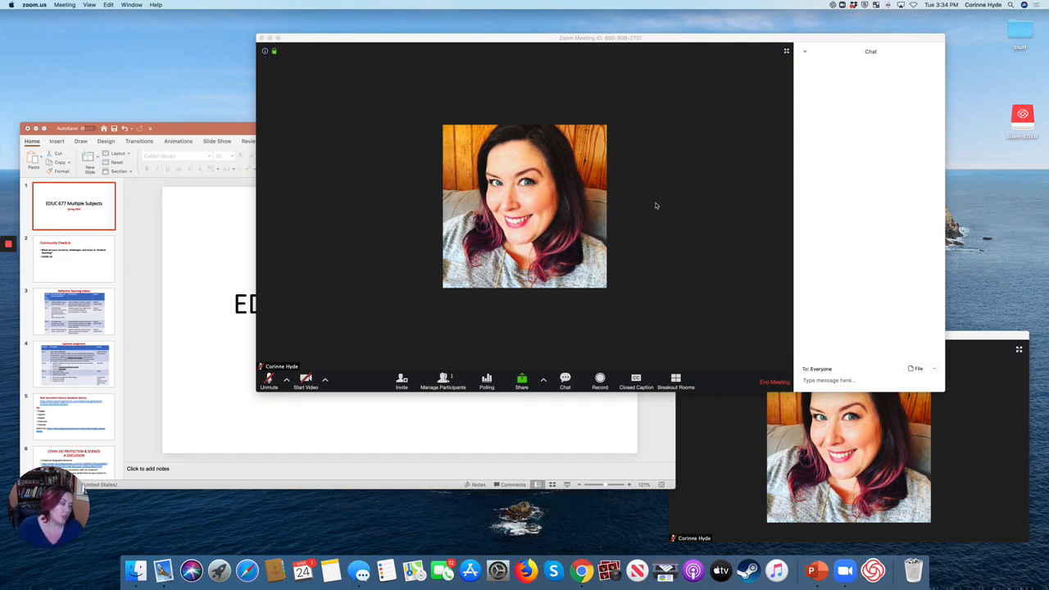
pyautogui.moveTo(654, 207)
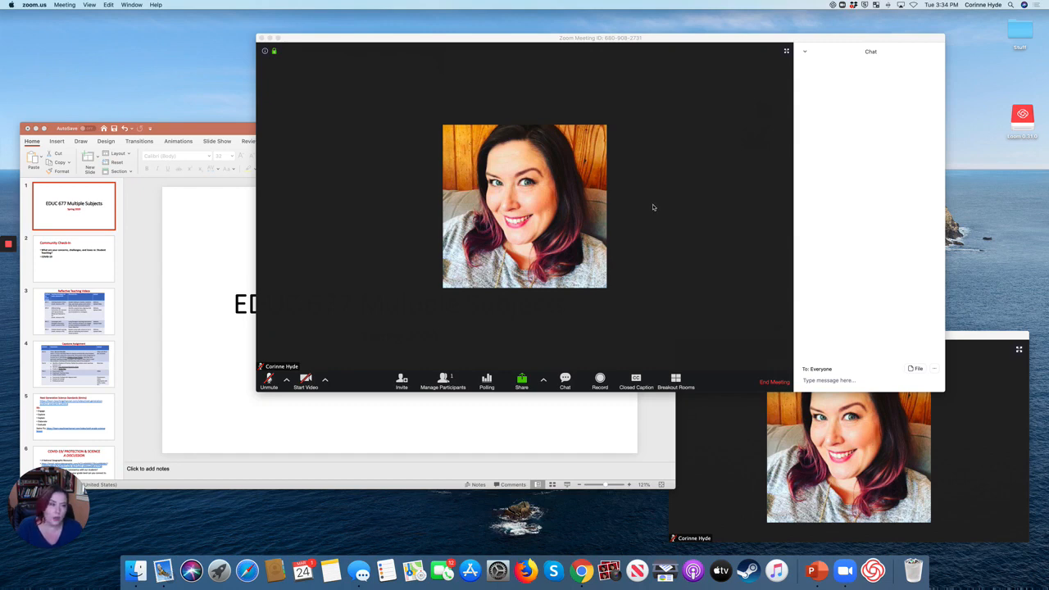
pyautogui.moveTo(642, 207)
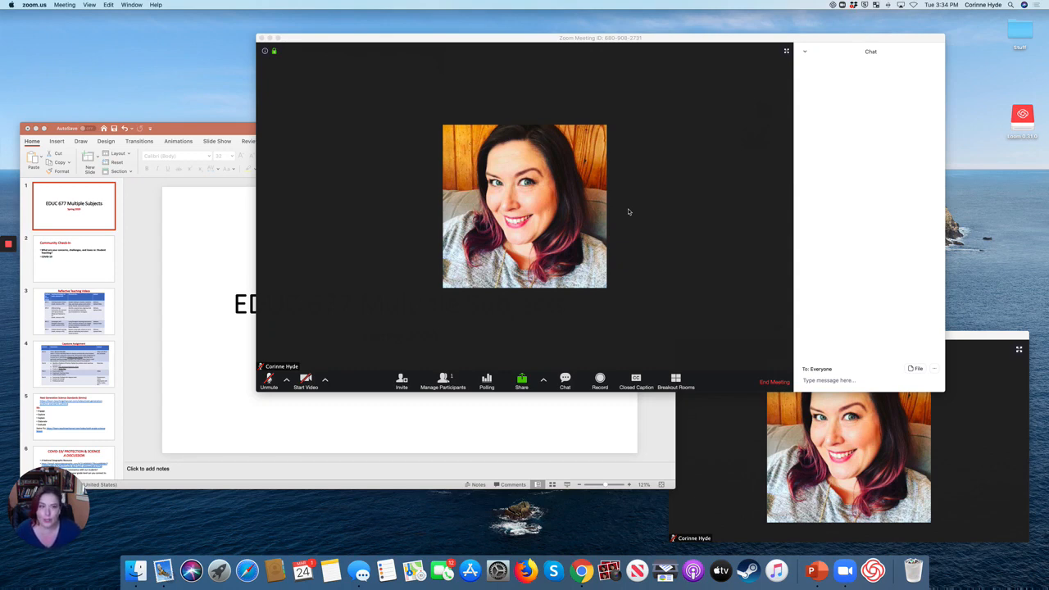
pyautogui.moveTo(638, 208)
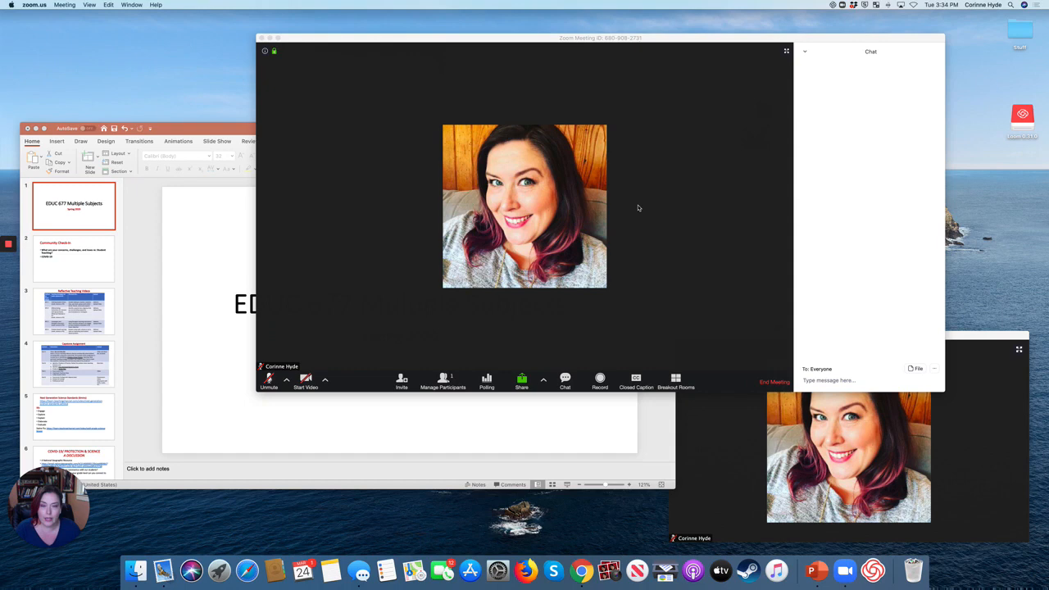
pyautogui.moveTo(646, 206)
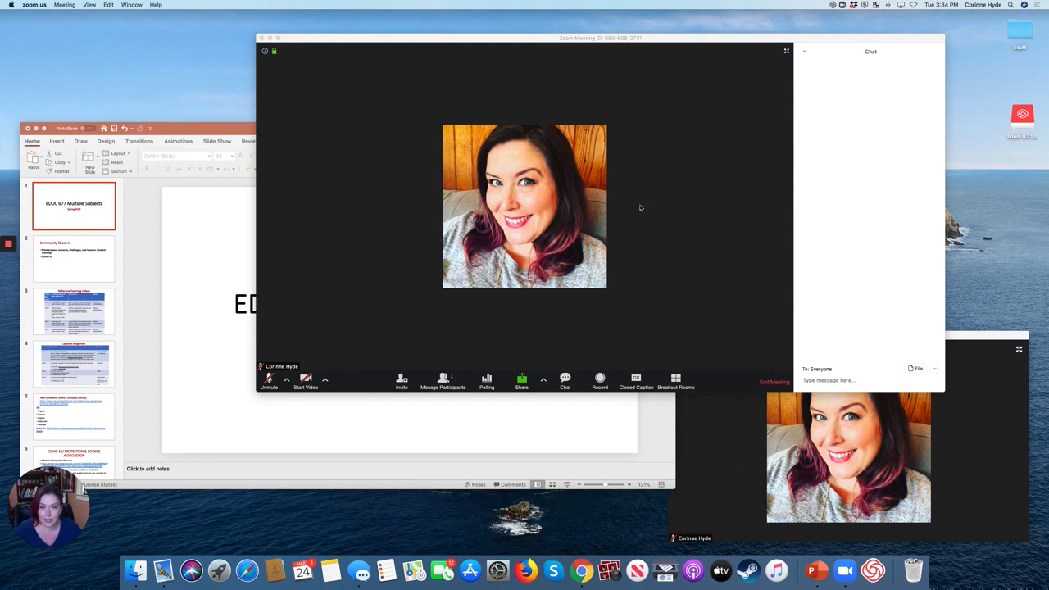
pyautogui.moveTo(642, 207)
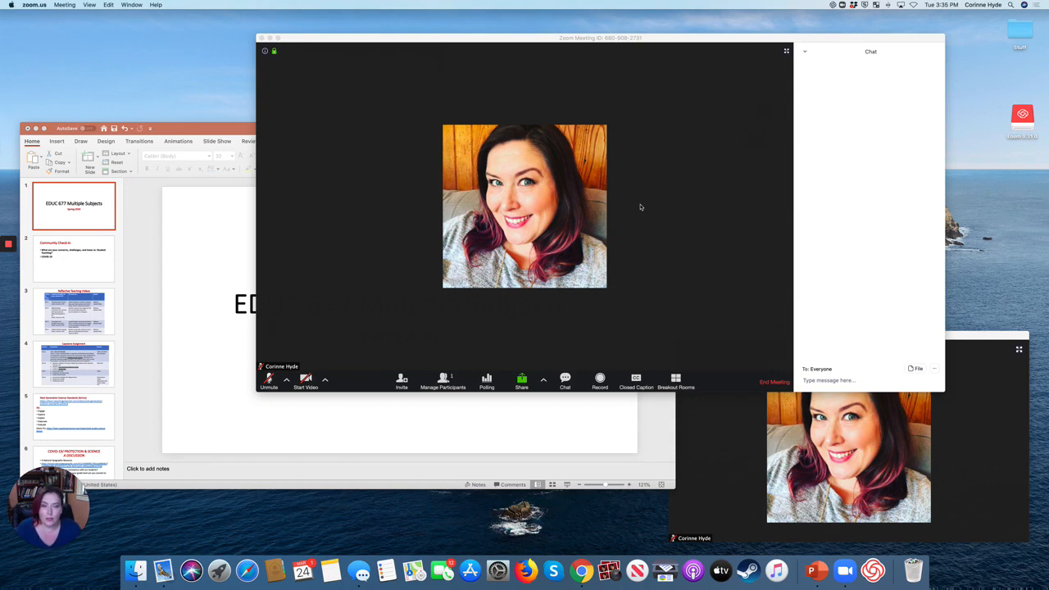
pyautogui.moveTo(638, 210)
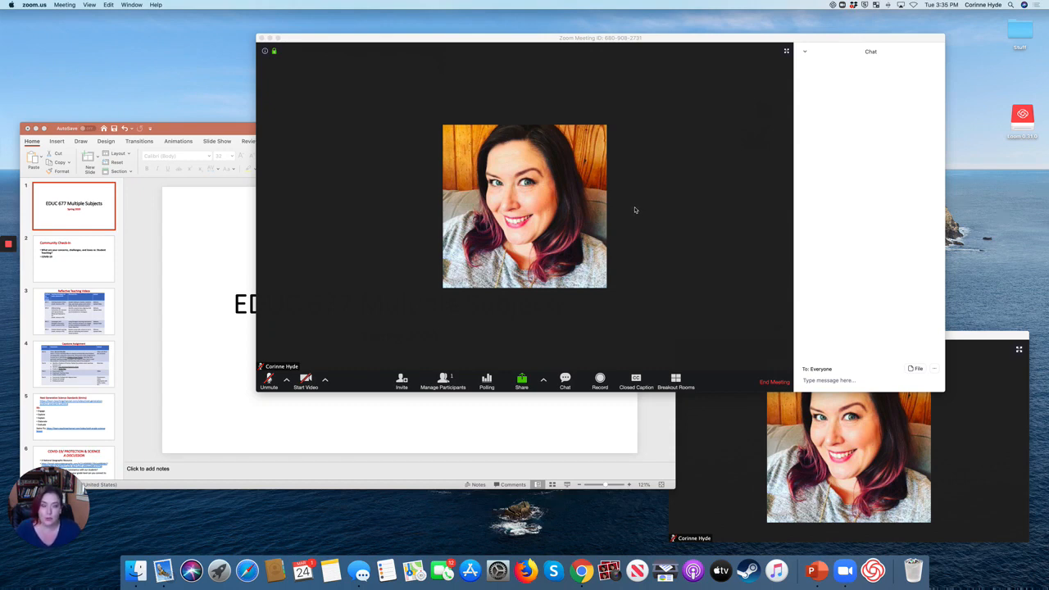
pyautogui.moveTo(644, 207)
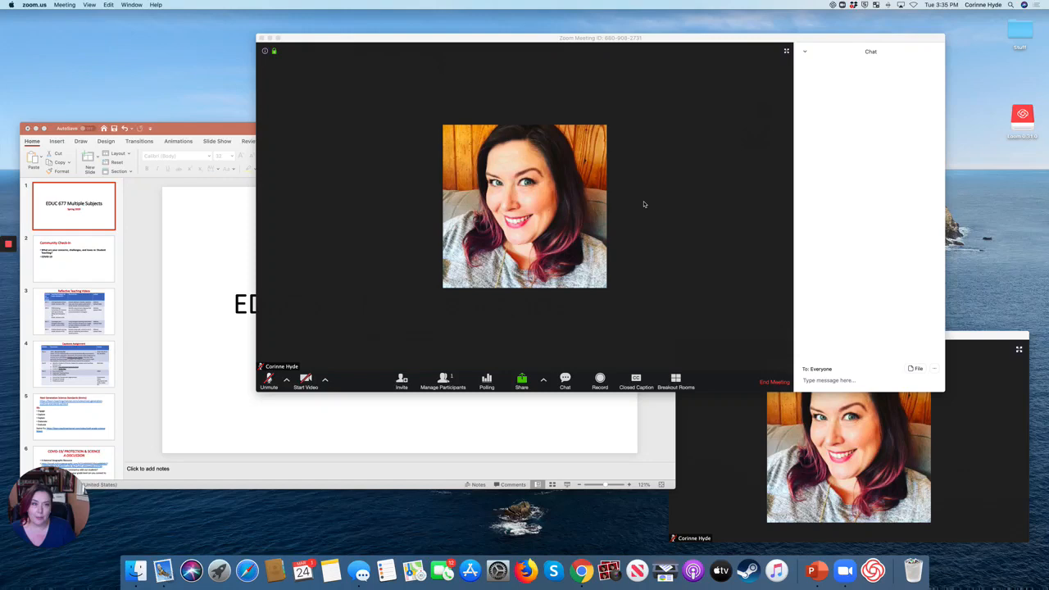
pyautogui.moveTo(512, 56)
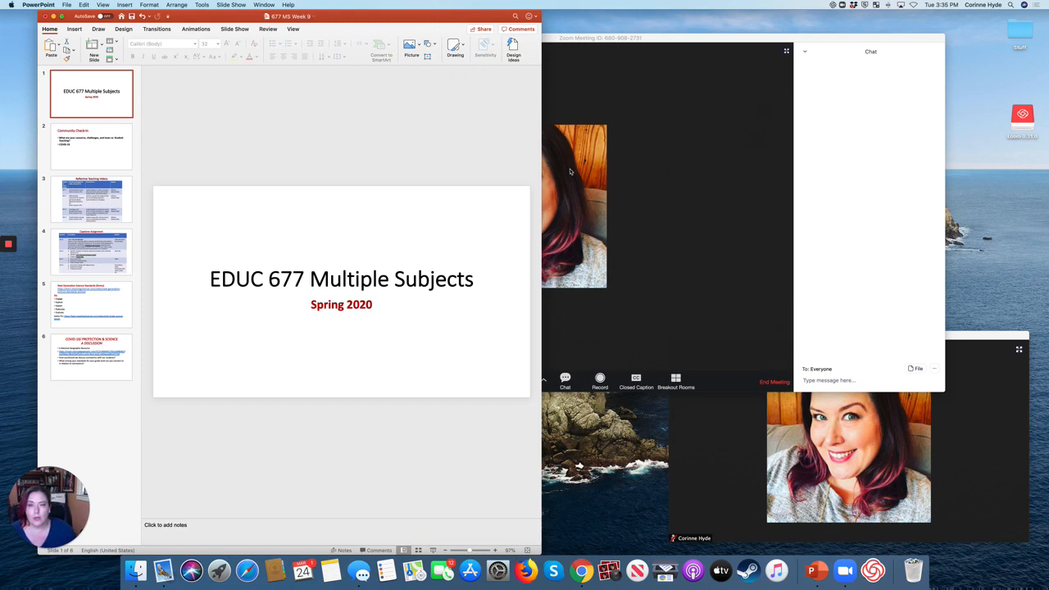
pyautogui.moveTo(512, 156)
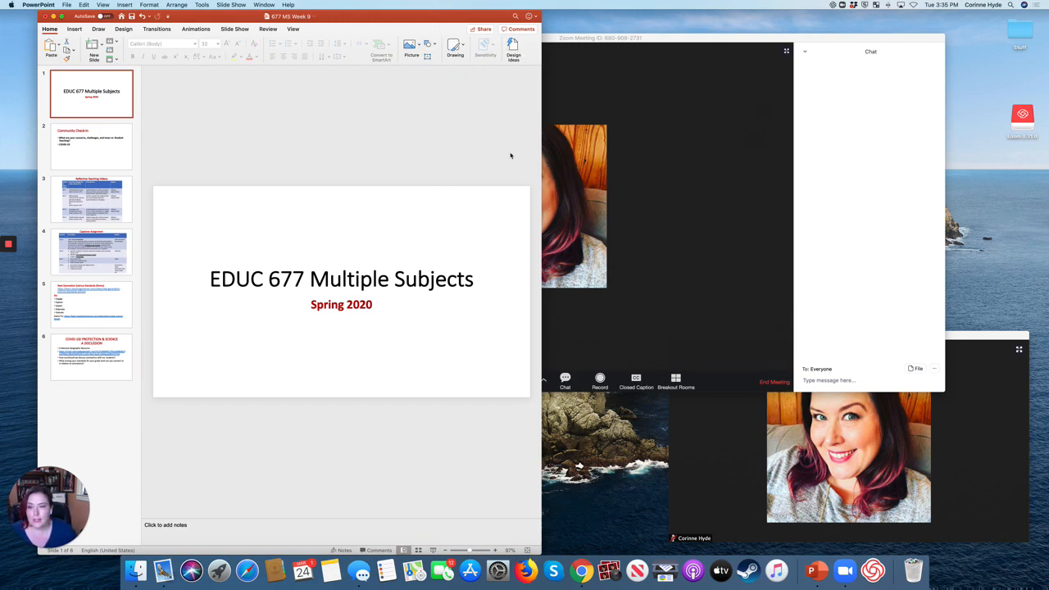
pyautogui.moveTo(418, 259)
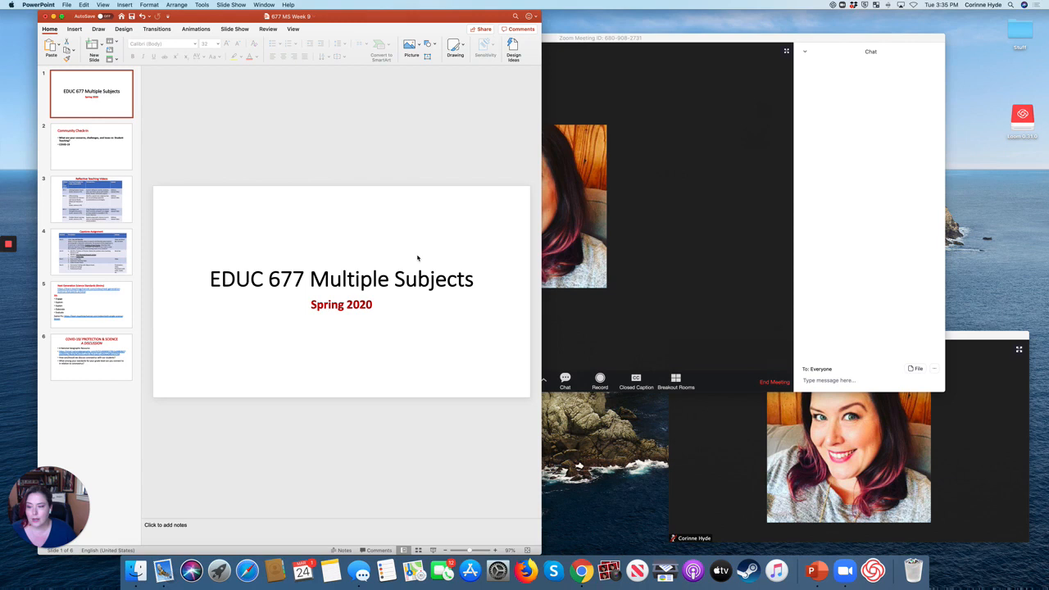
pyautogui.moveTo(636, 62)
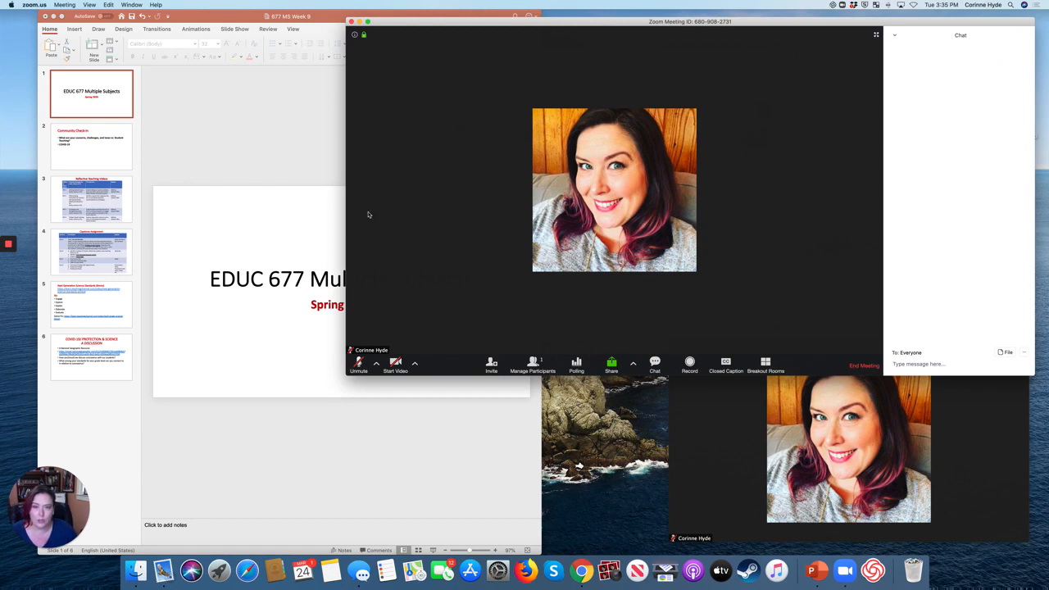
pyautogui.moveTo(375, 269)
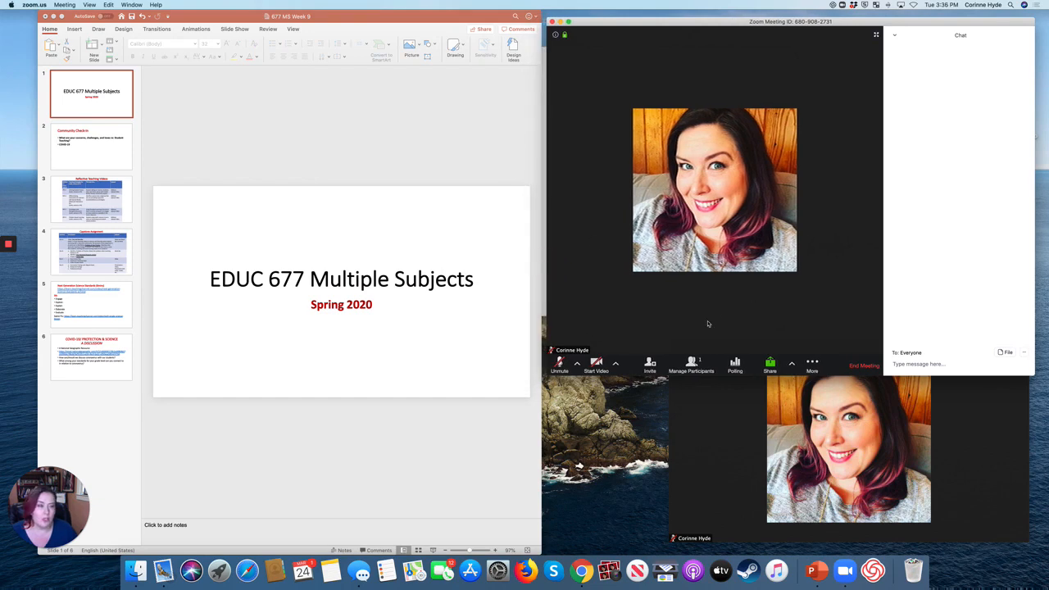
# - Start the webcam video and readjust the PowerPoint window beside the meeting
pyautogui.click(597, 363)
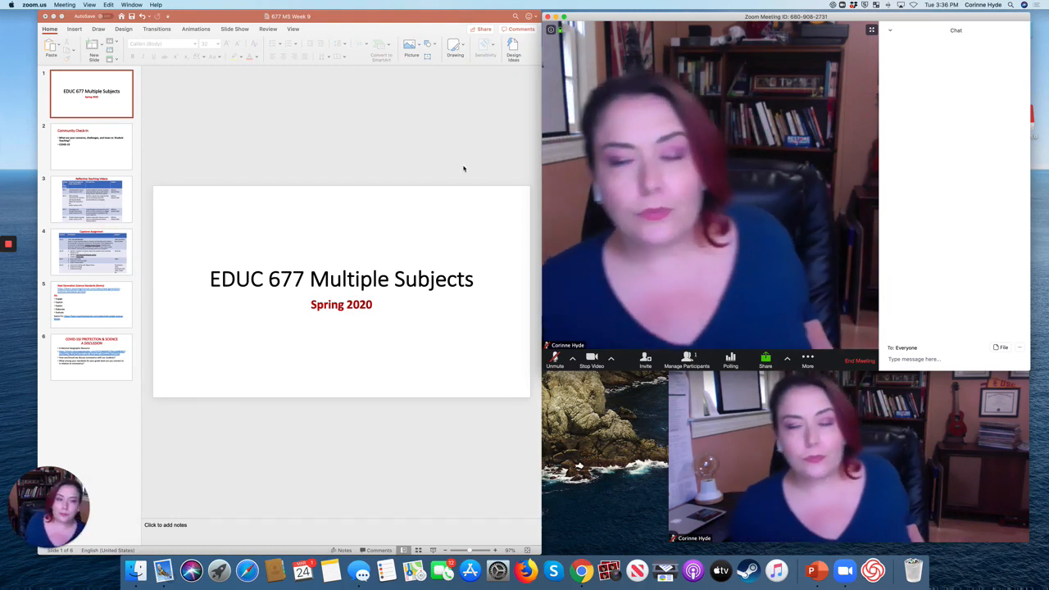
pyautogui.click(488, 17)
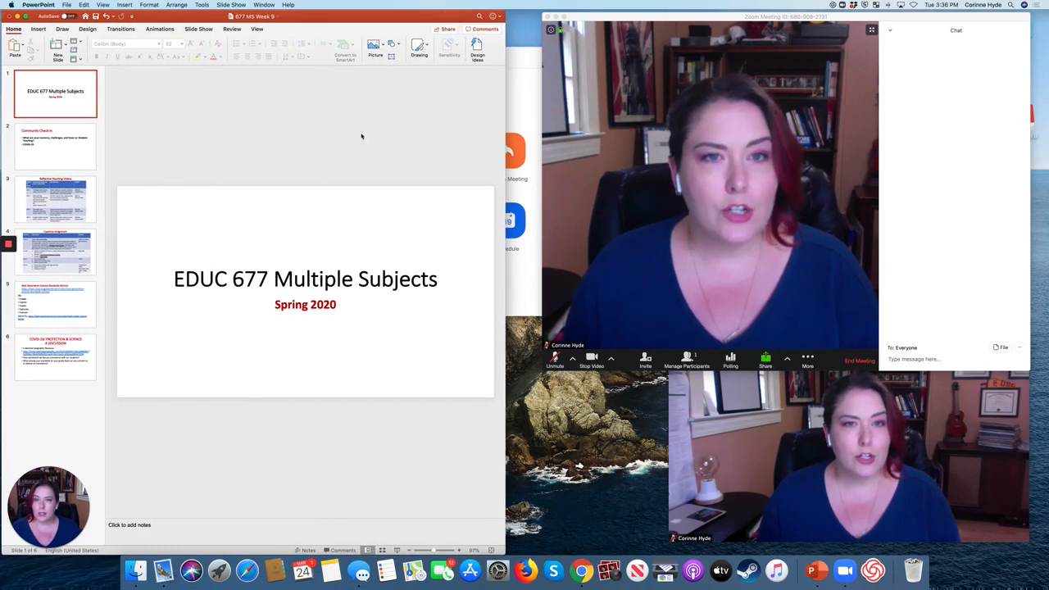
pyautogui.moveTo(364, 121)
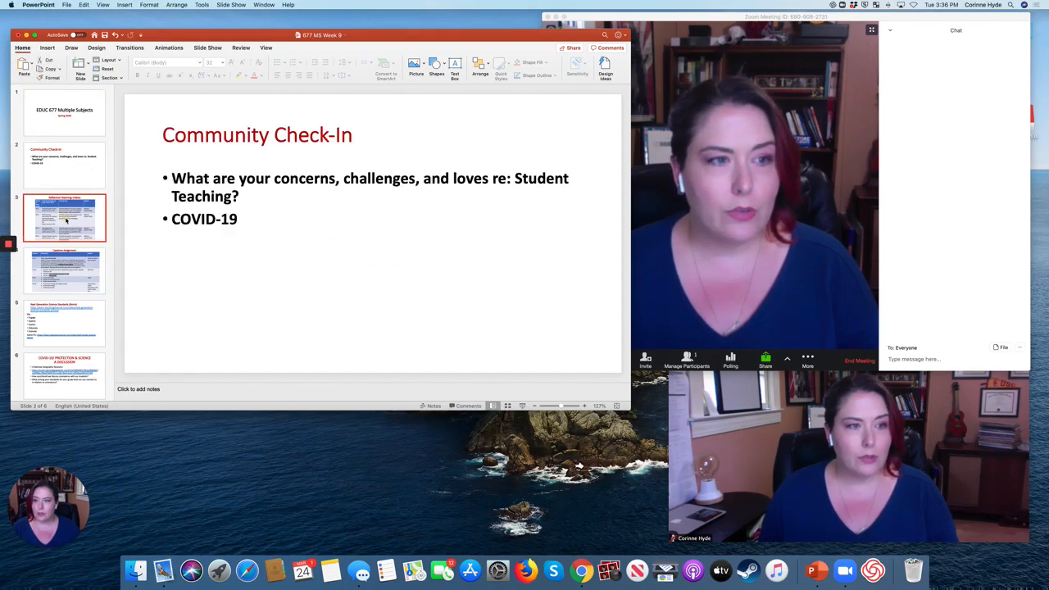
# - Show the Community Check-In slide, then the Capstone Assignment slide from the thumbnails
pyautogui.click(64, 270)
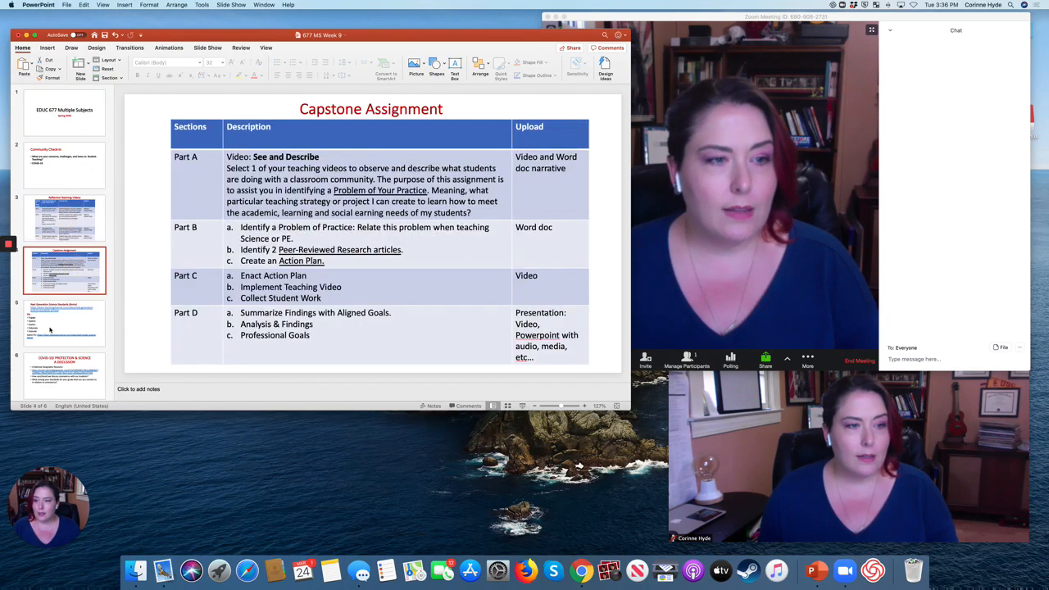
pyautogui.click(64, 112)
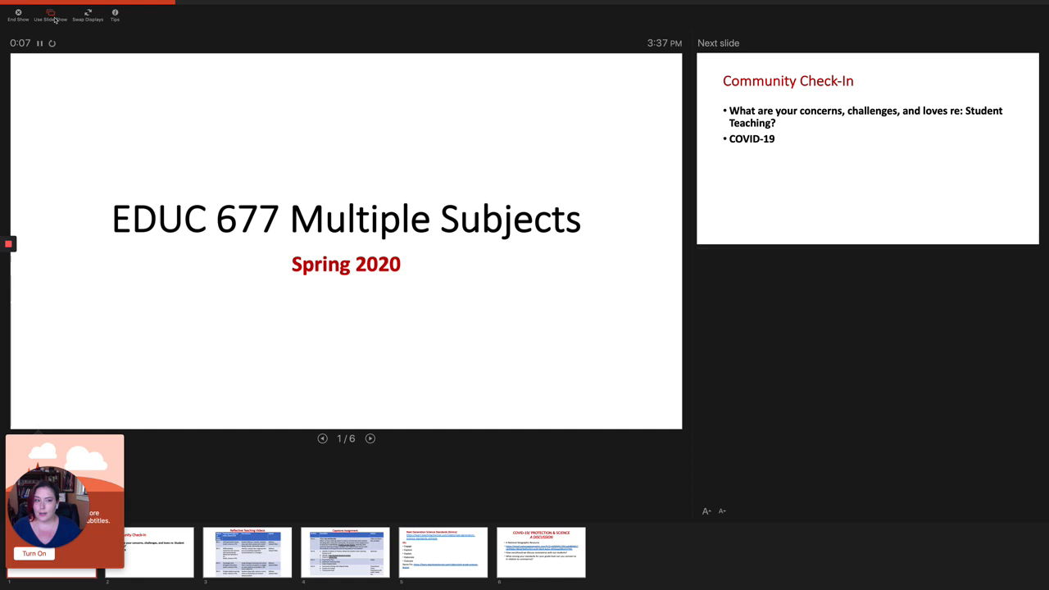
pyautogui.moveTo(974, 20)
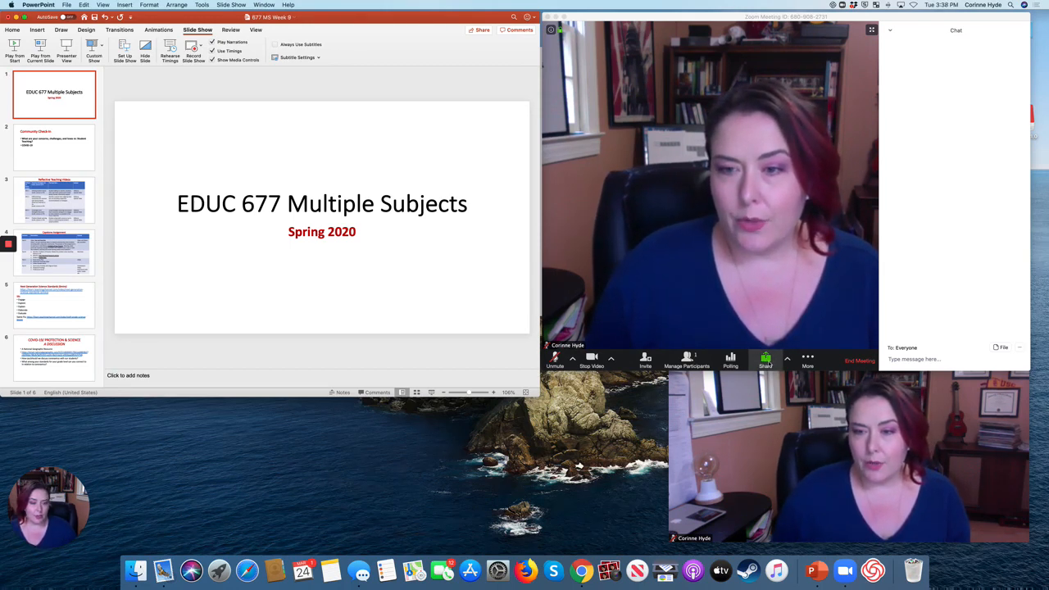
# - Start sharing a Portion of Screen from the Advanced sharing options
pyautogui.click(765, 361)
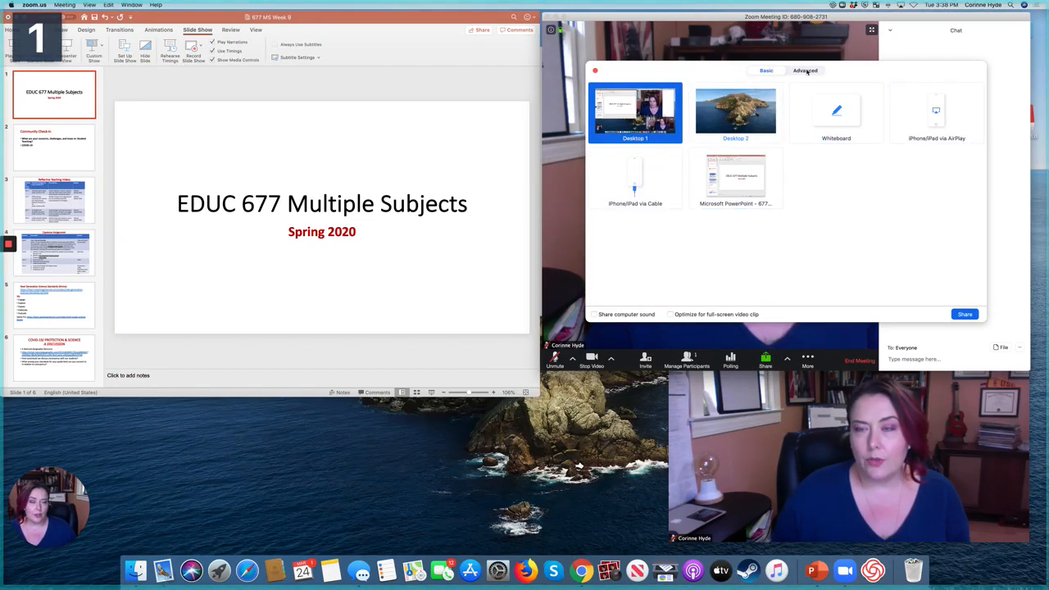
pyautogui.moveTo(735, 178)
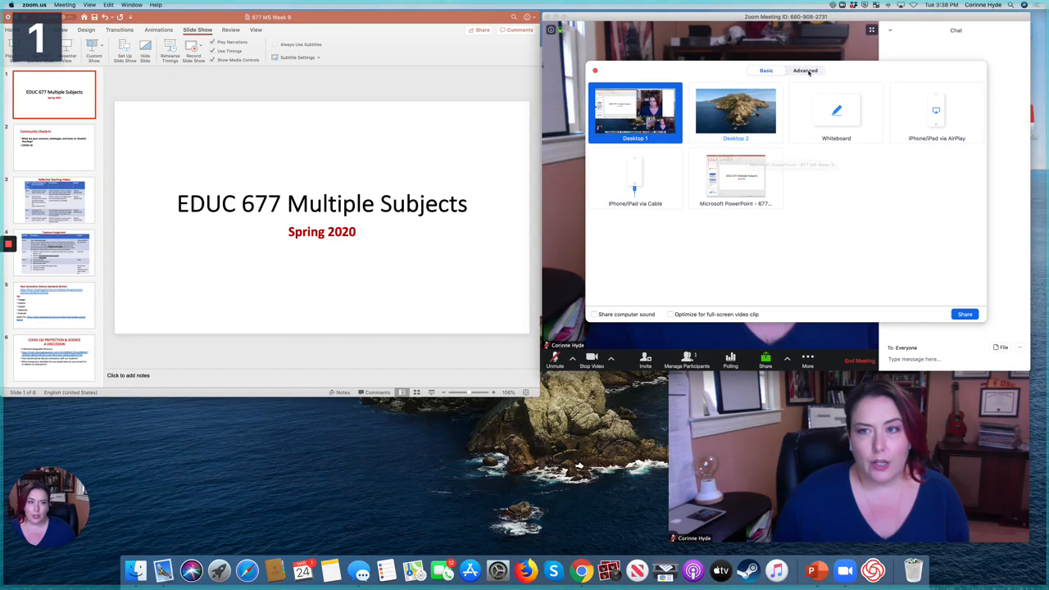
pyautogui.click(805, 70)
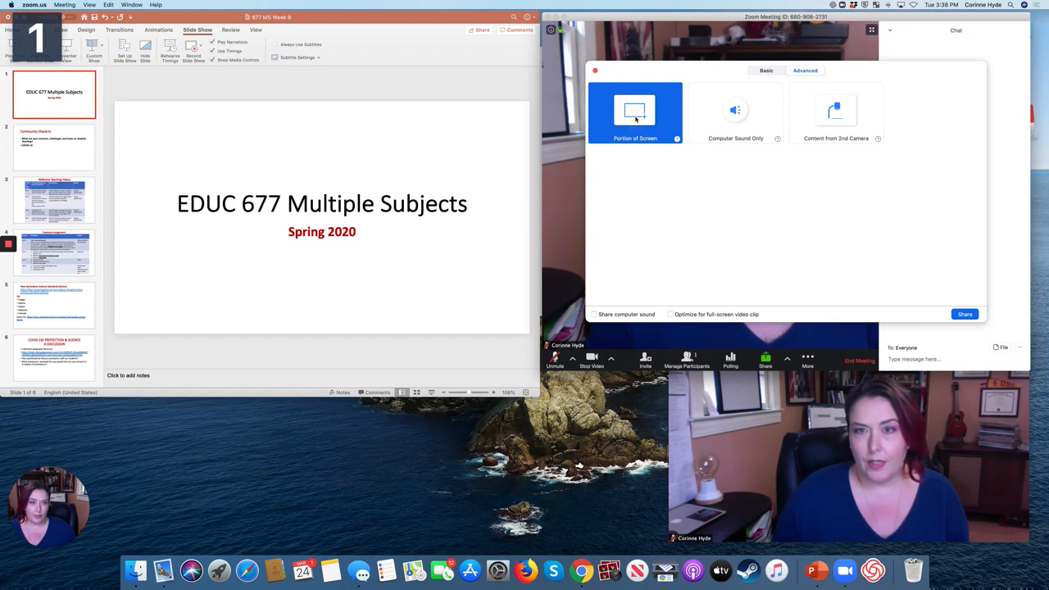
pyautogui.moveTo(669, 177)
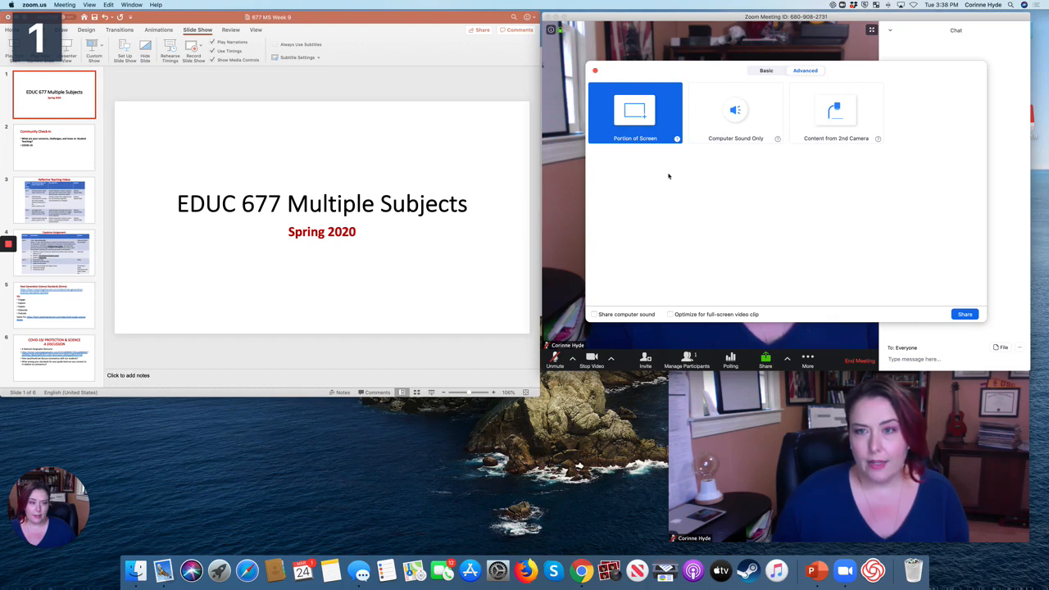
pyautogui.click(964, 314)
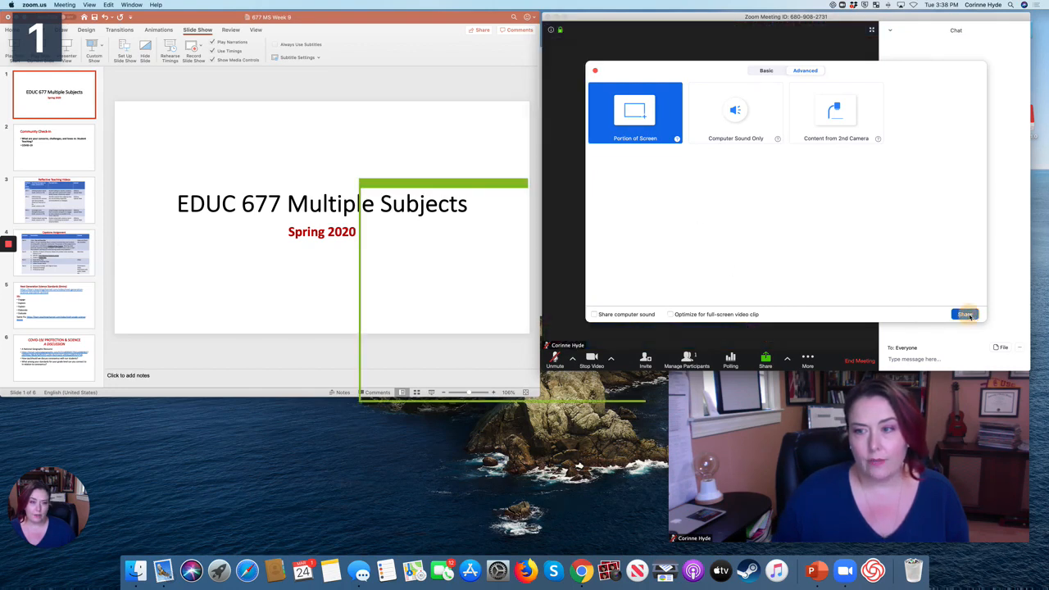
pyautogui.click(964, 315)
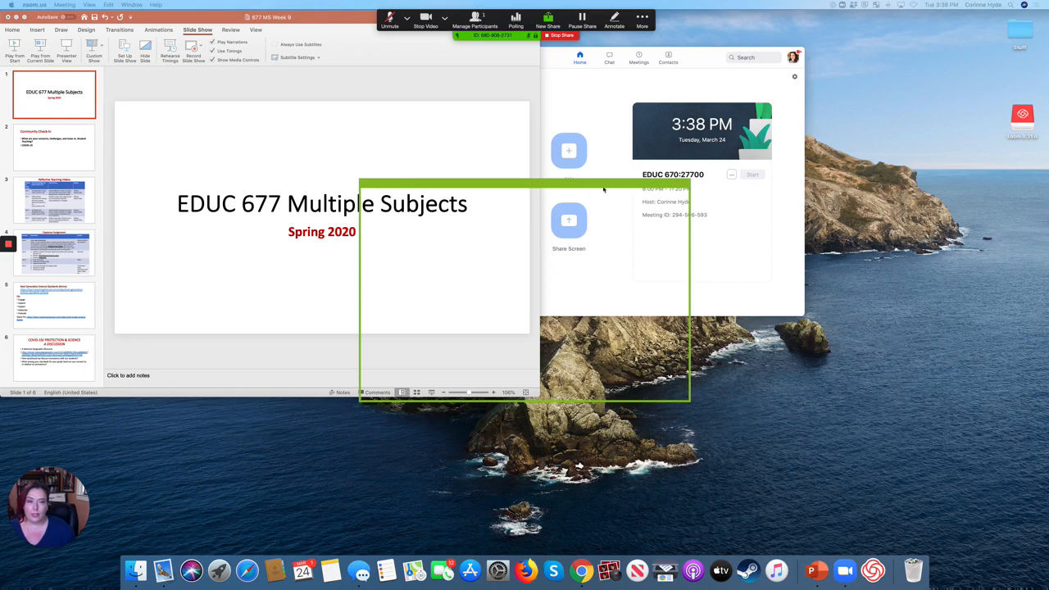
pyautogui.moveTo(645, 186)
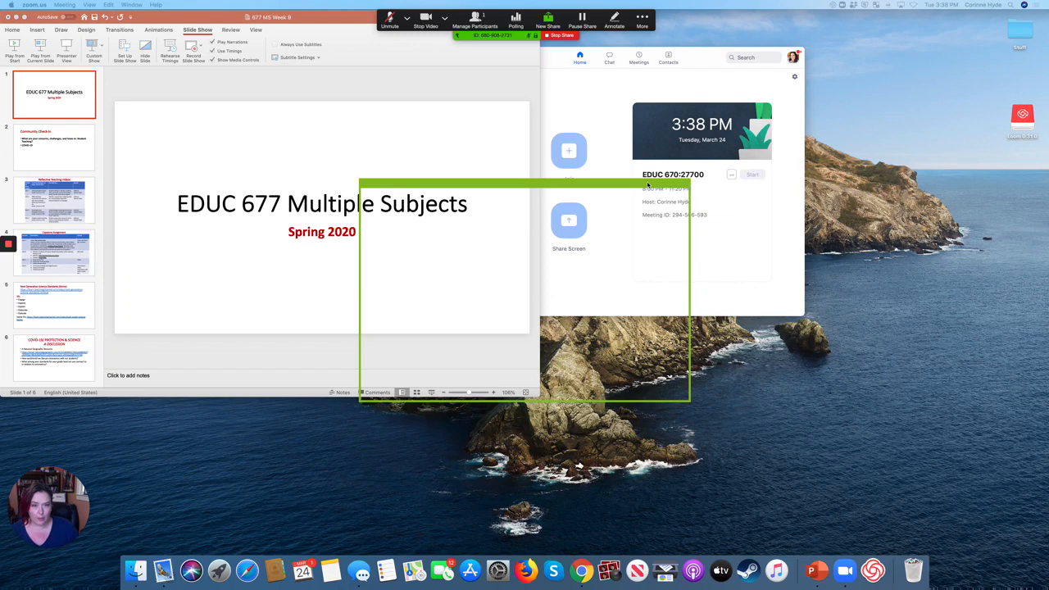
# - Move and resize the green share frame to fit the PowerPoint title slide
pyautogui.click(582, 20)
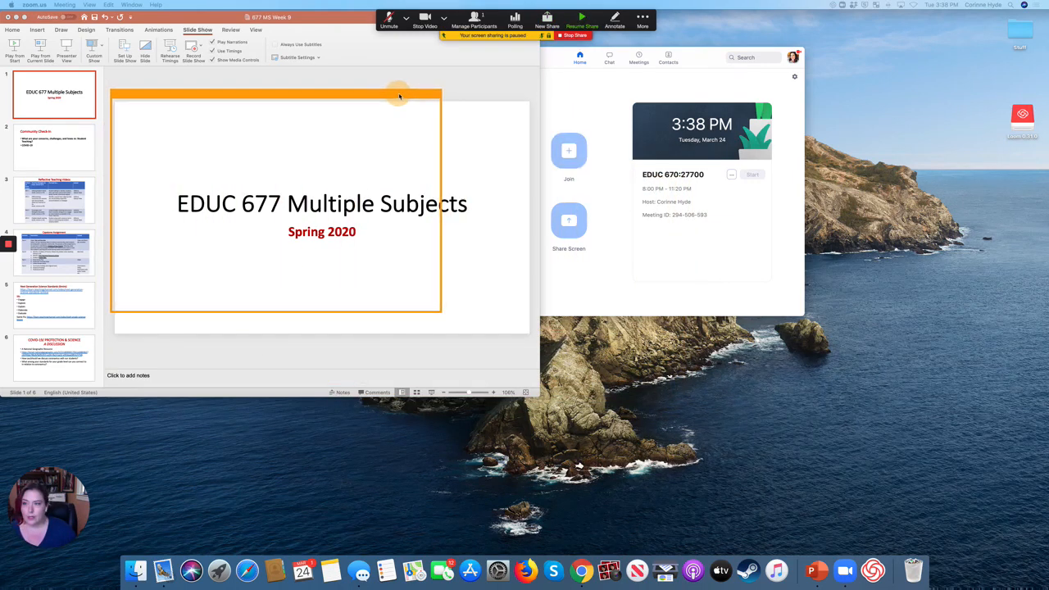
pyautogui.click(582, 18)
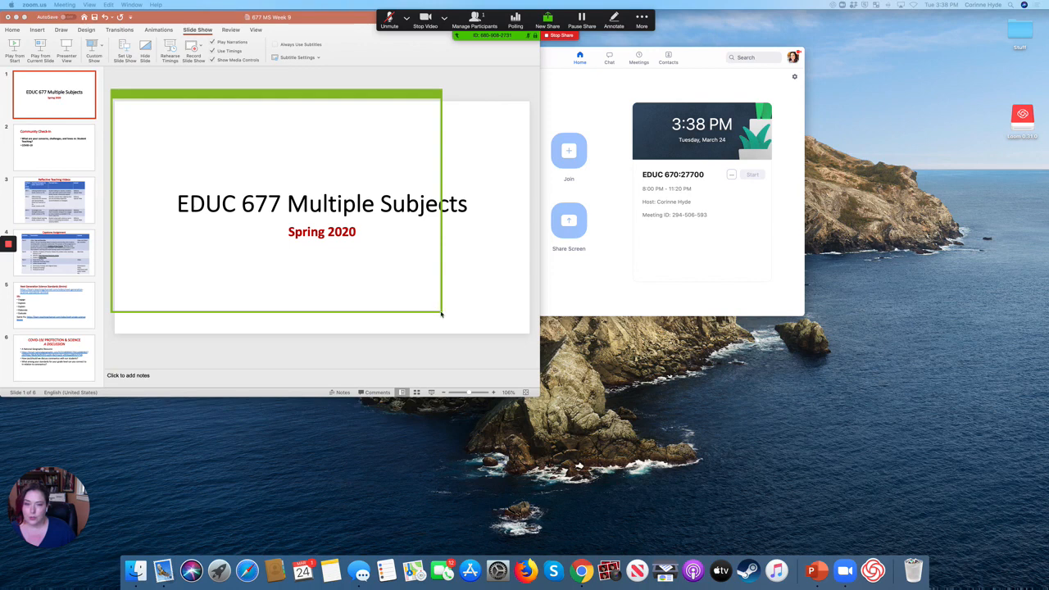
pyautogui.click(580, 19)
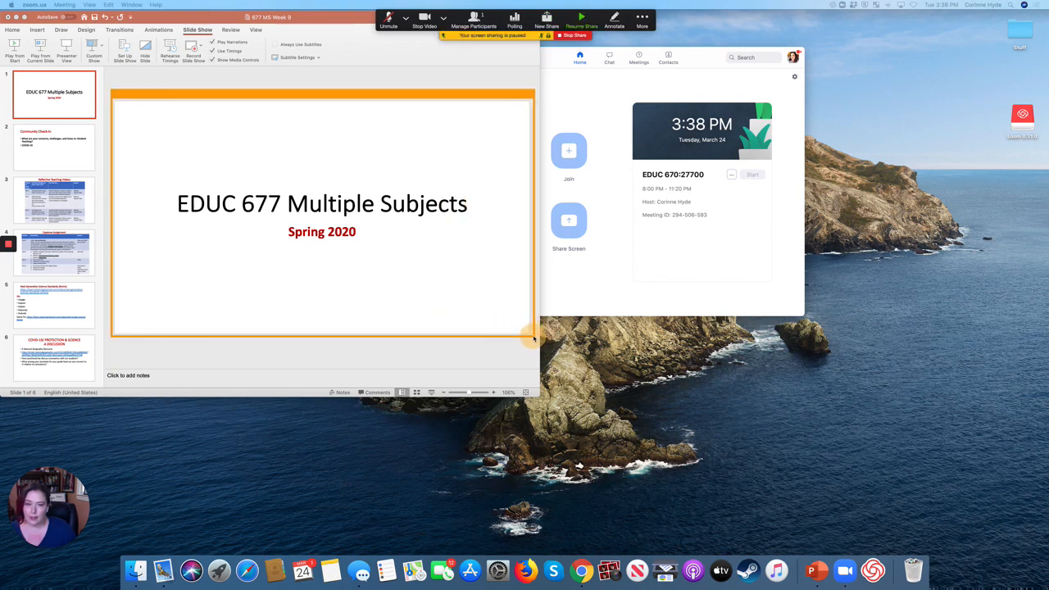
pyautogui.click(581, 23)
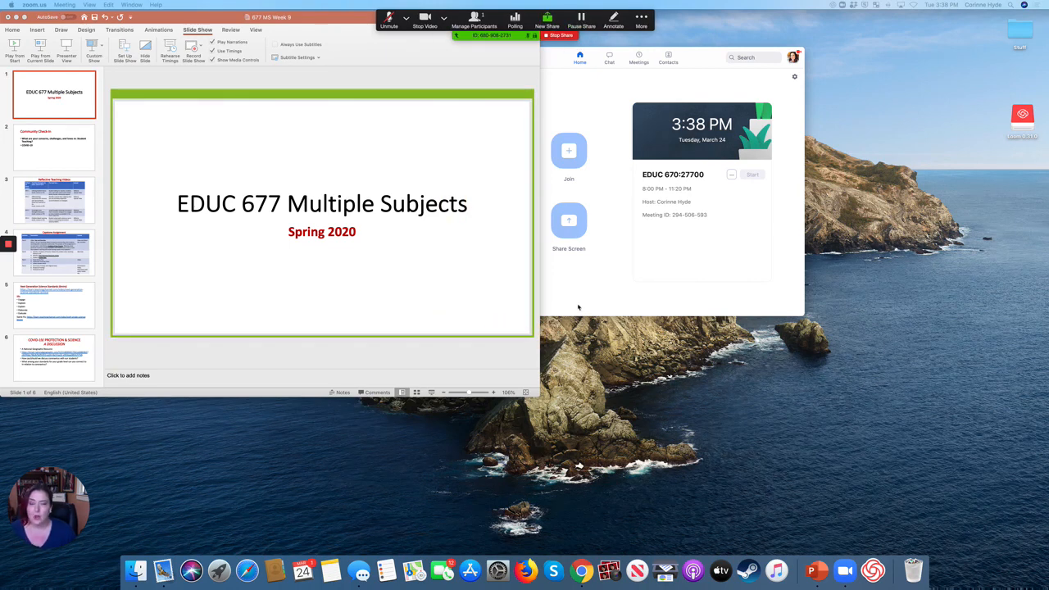
pyautogui.moveTo(577, 310)
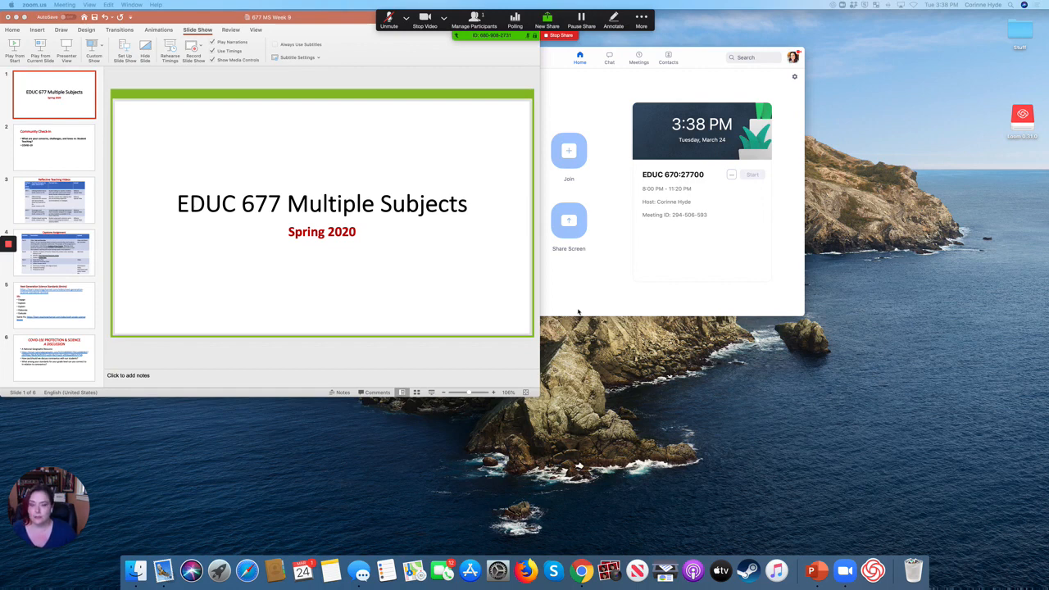
pyautogui.moveTo(276, 189)
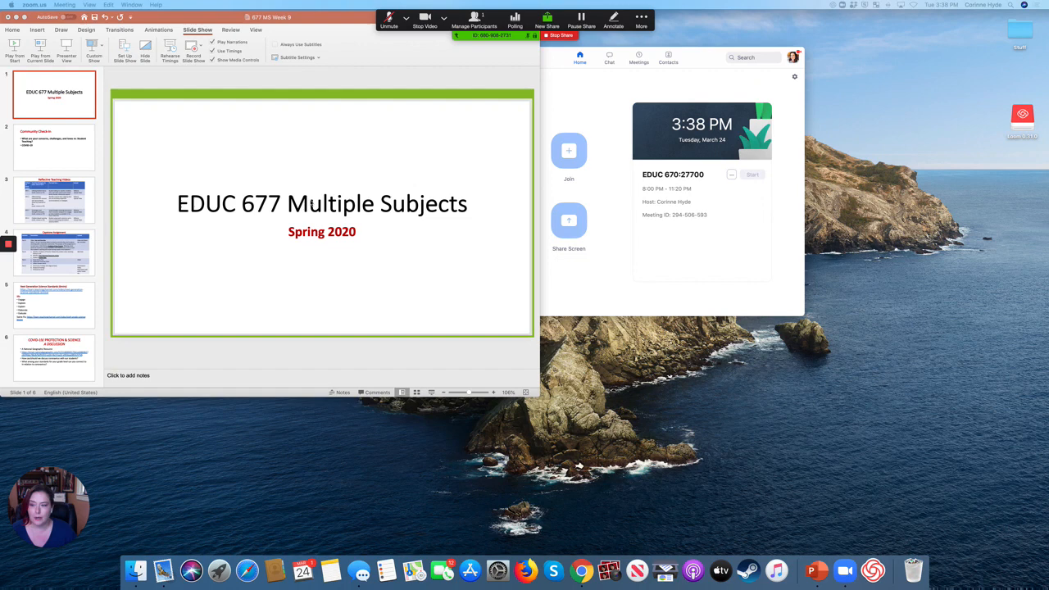
pyautogui.moveTo(816, 570)
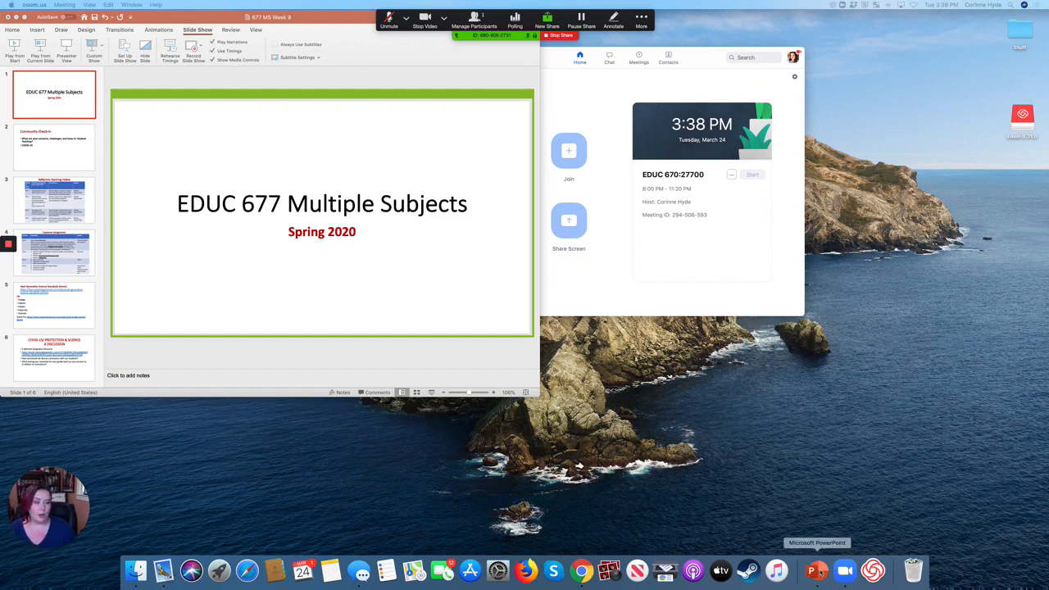
pyautogui.moveTo(446, 375)
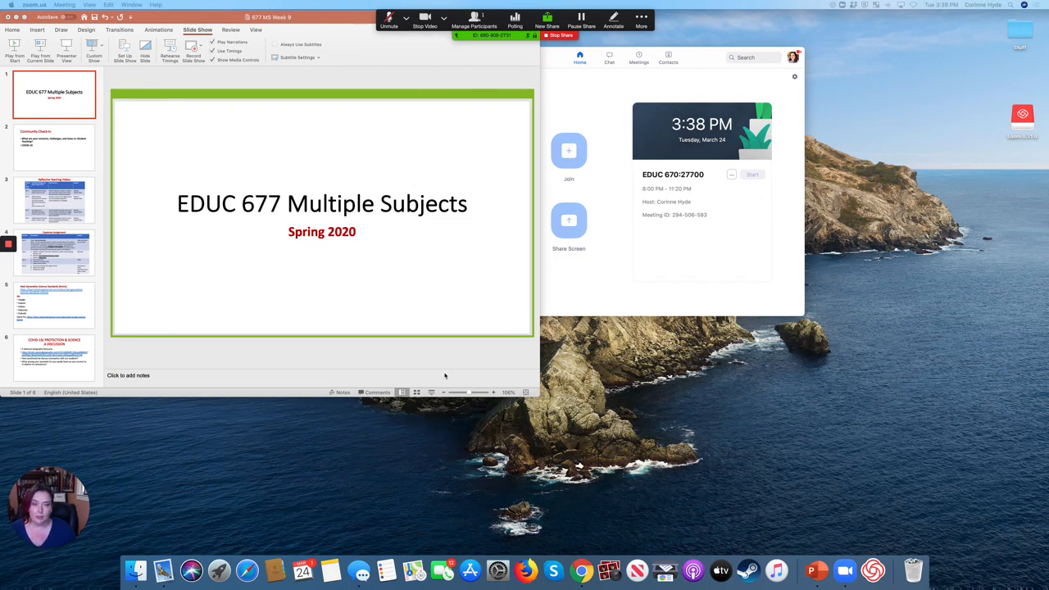
pyautogui.moveTo(844, 571)
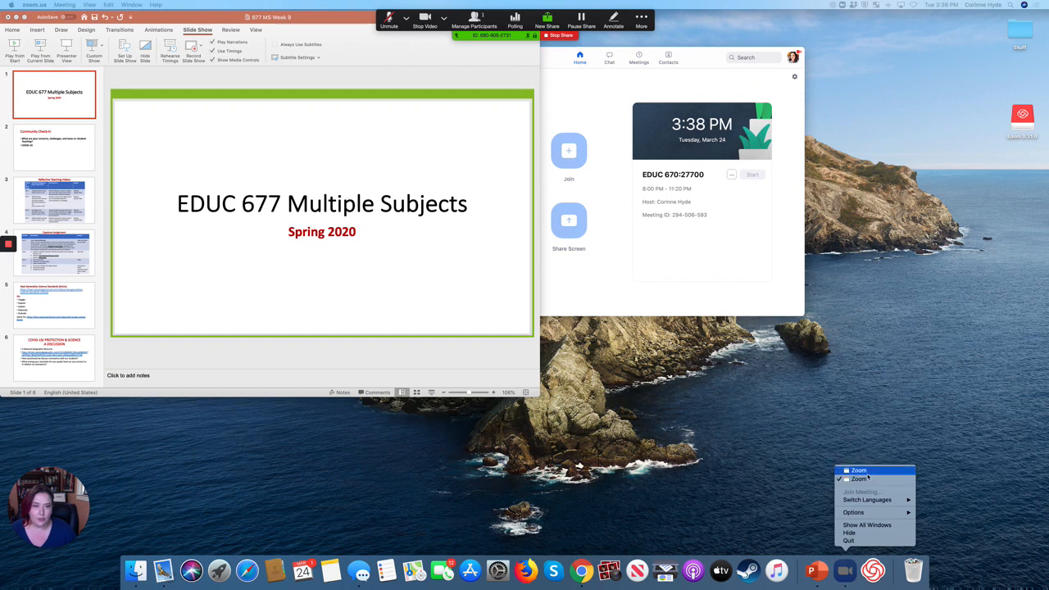
# - Bring the Zoom meeting video window back on screen from the dock icon
pyautogui.click(866, 525)
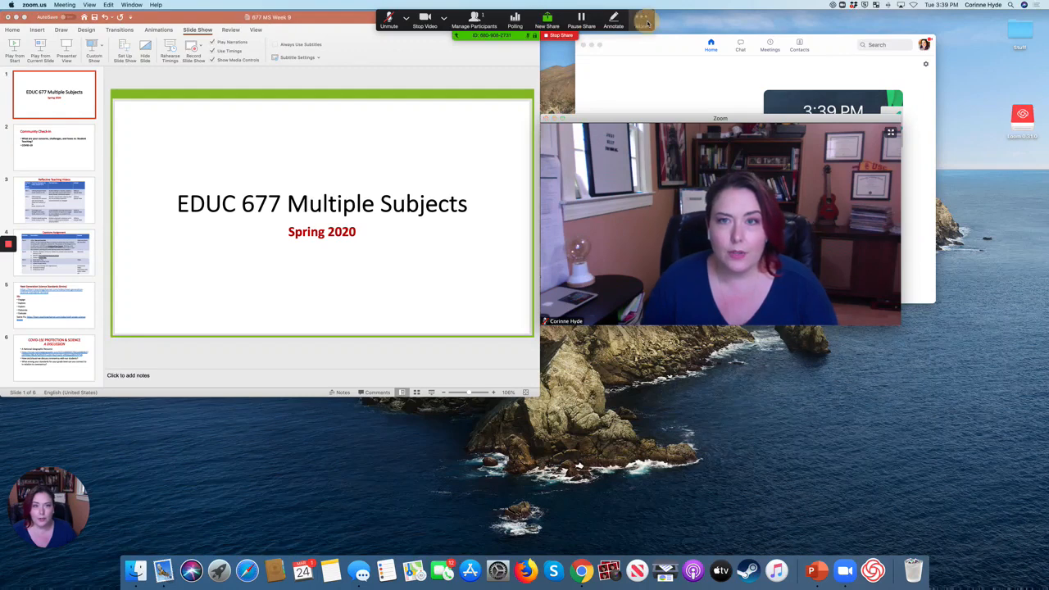
# - Open group chat, place it beneath the video window, and open the participants window
pyautogui.click(642, 16)
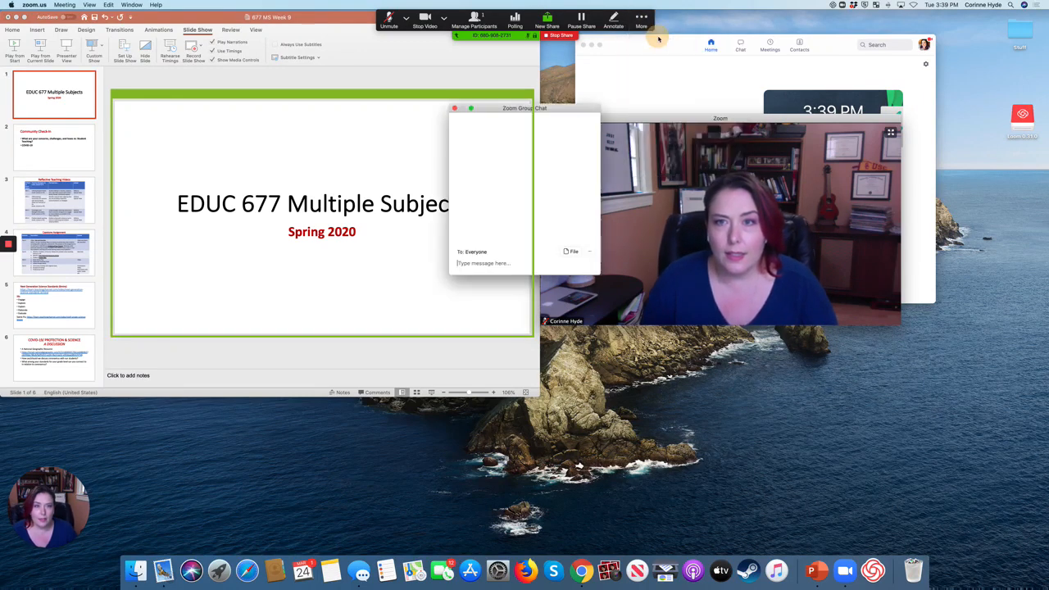
pyautogui.moveTo(525, 108); pyautogui.dragTo(954, 197)
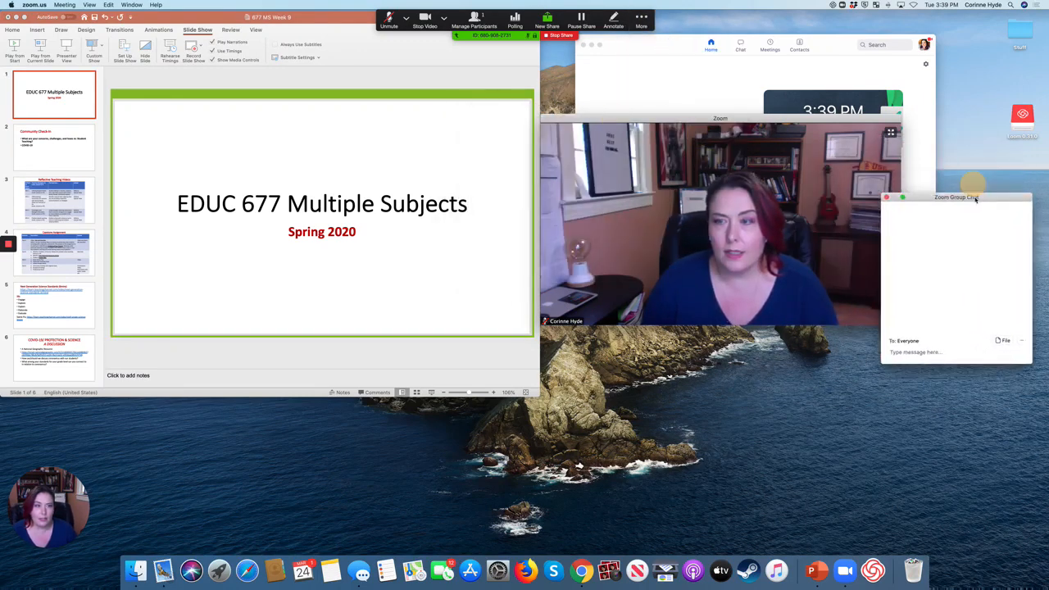
pyautogui.moveTo(956, 196); pyautogui.dragTo(928, 336)
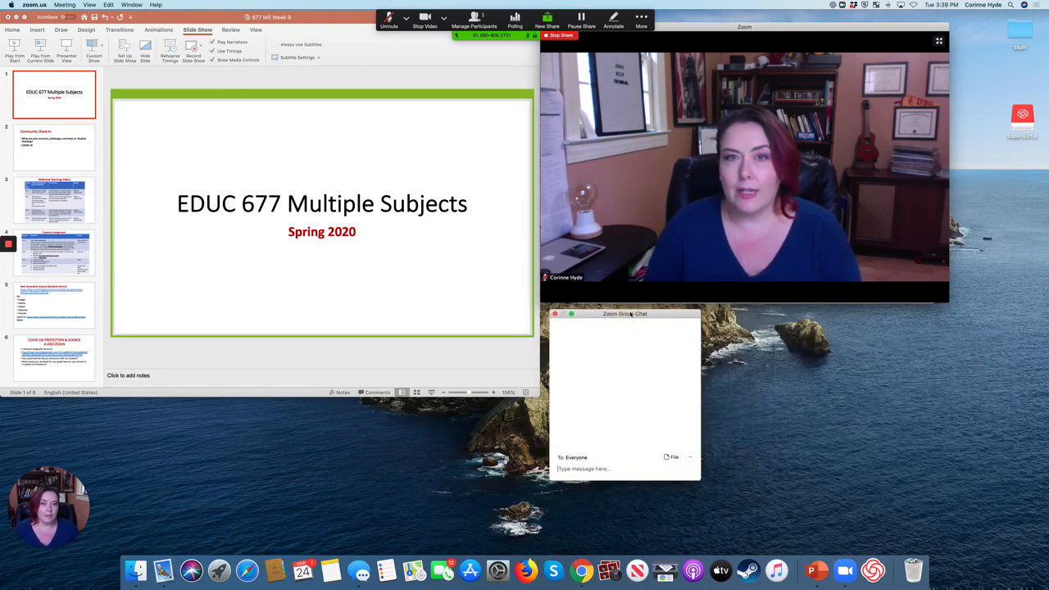
pyautogui.click(474, 20)
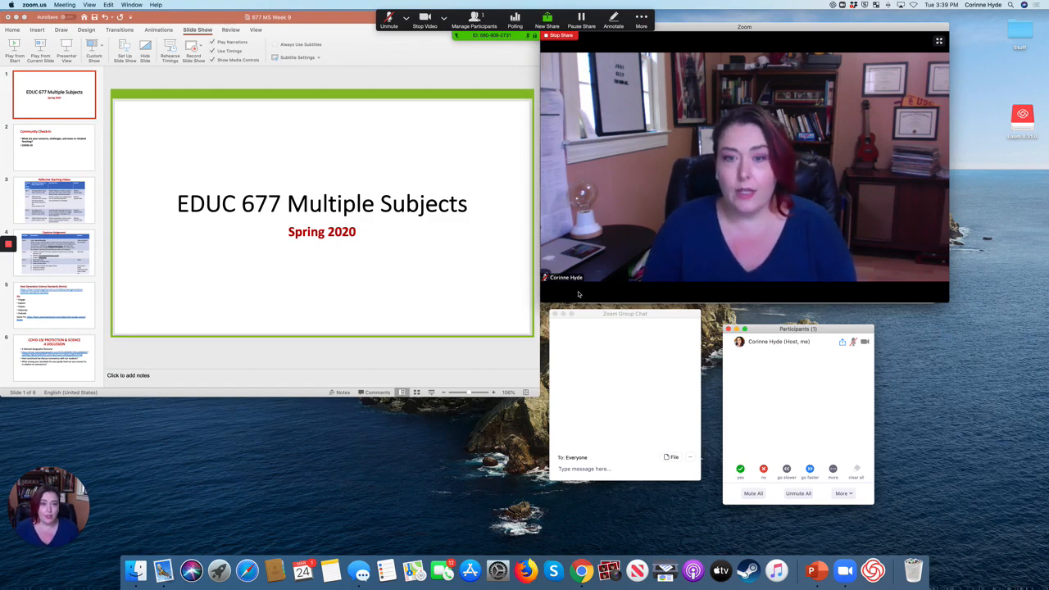
# - Arrange the participants and chat windows side by side beneath the meeting video
pyautogui.moveTo(626, 313); pyautogui.dragTo(620, 334)
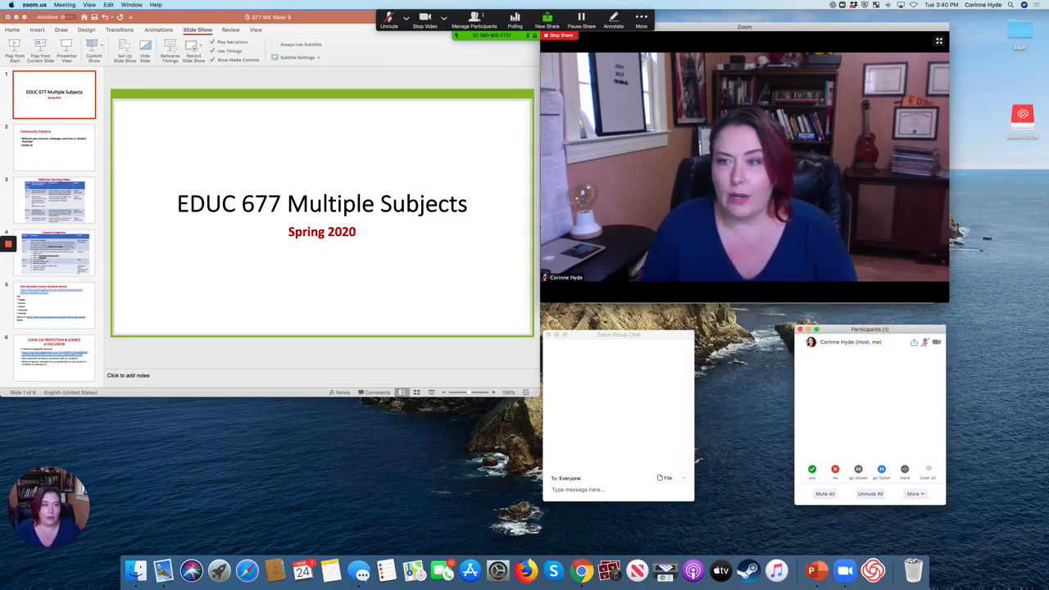
pyautogui.moveTo(618, 335); pyautogui.dragTo(659, 334)
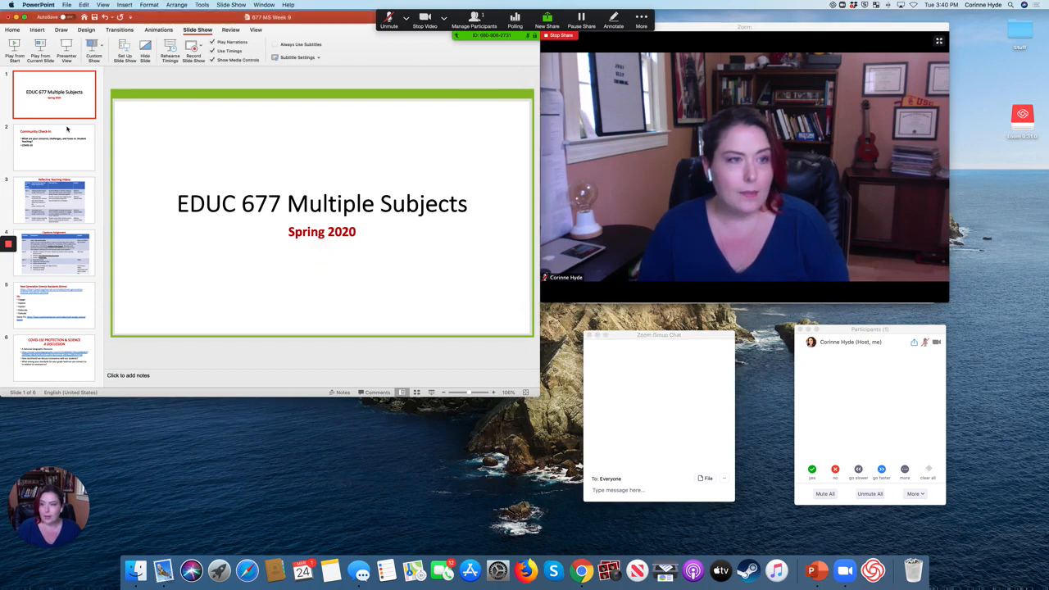
pyautogui.click(54, 200)
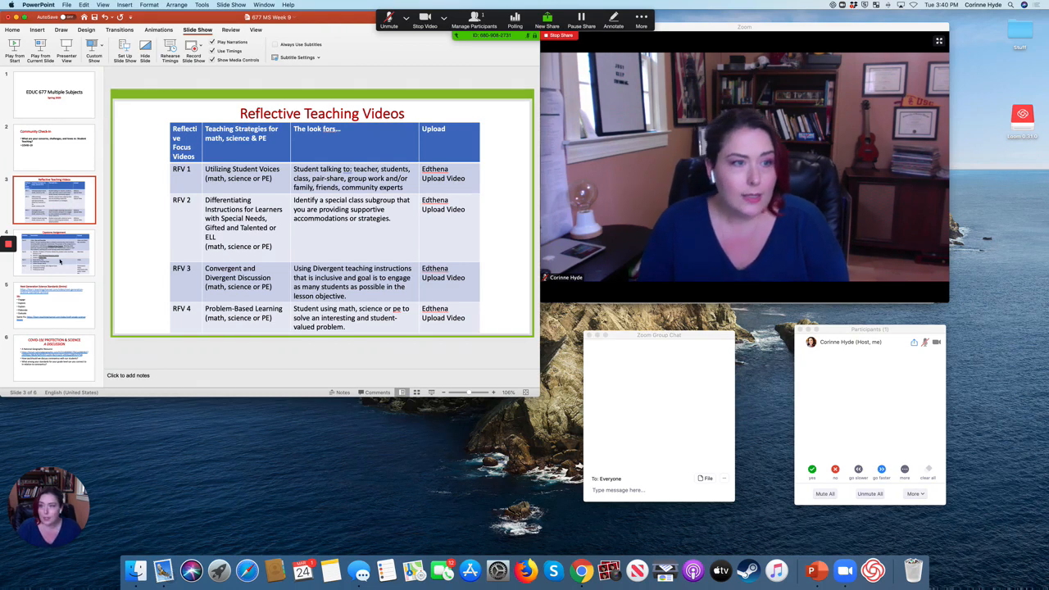
pyautogui.click(55, 305)
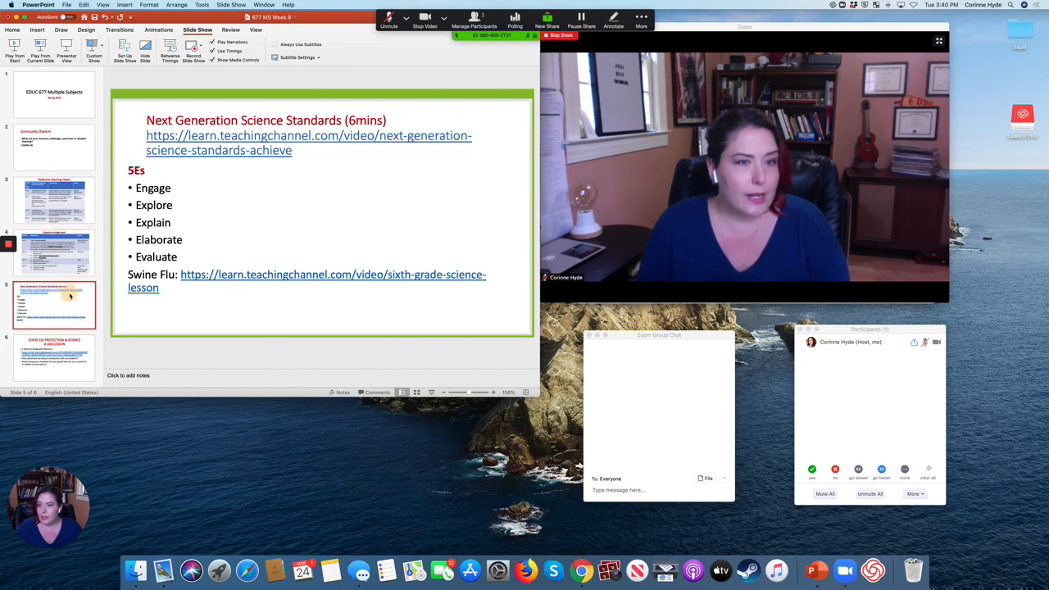
pyautogui.click(54, 148)
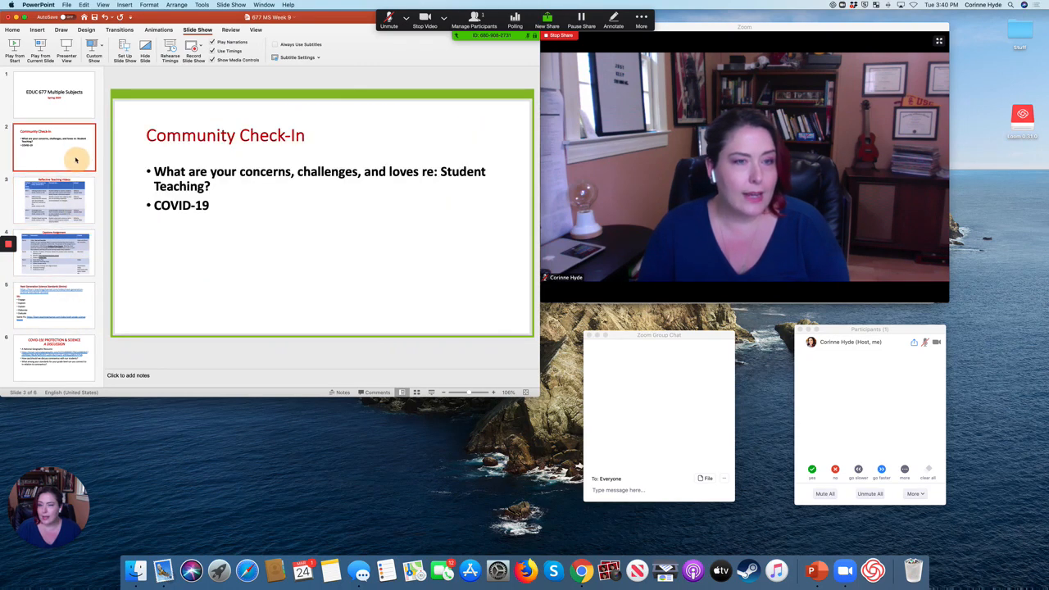
pyautogui.click(54, 93)
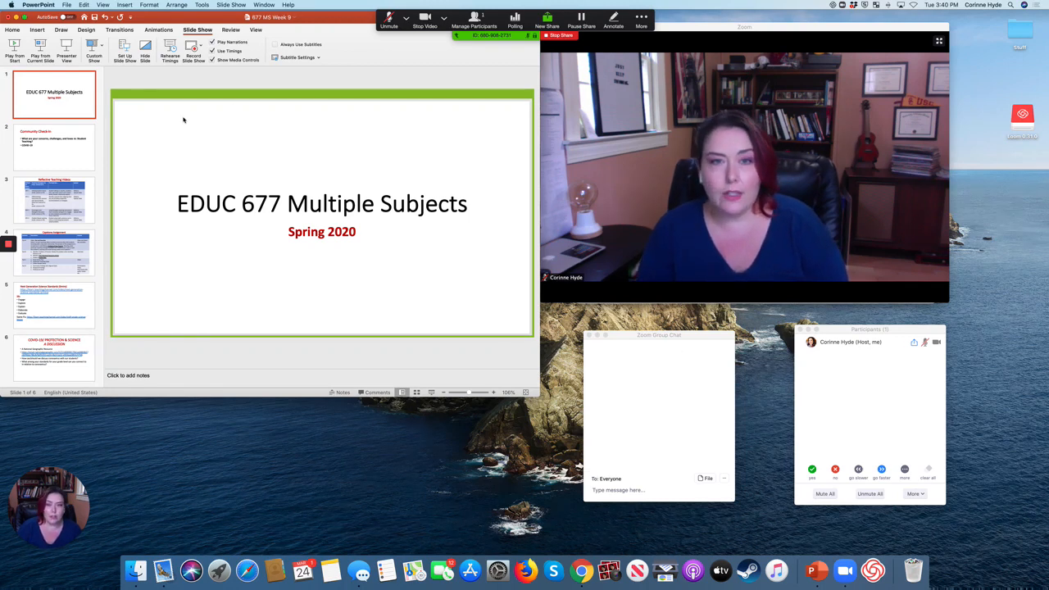
pyautogui.moveTo(504, 197)
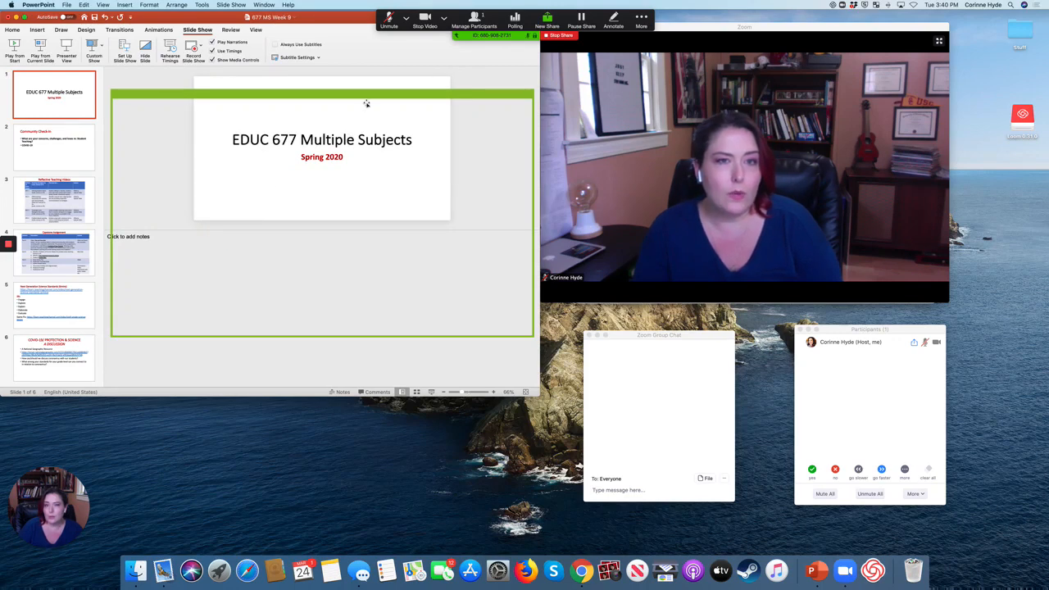
# - Reposition and shrink the green share frame tightly around the slide
pyautogui.click(580, 26)
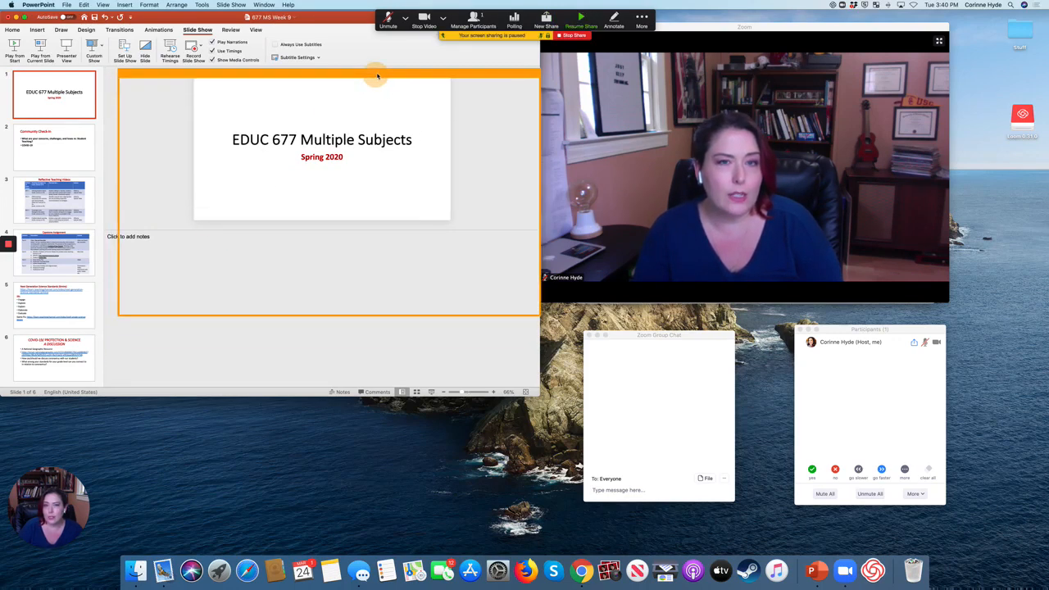
pyautogui.click(580, 20)
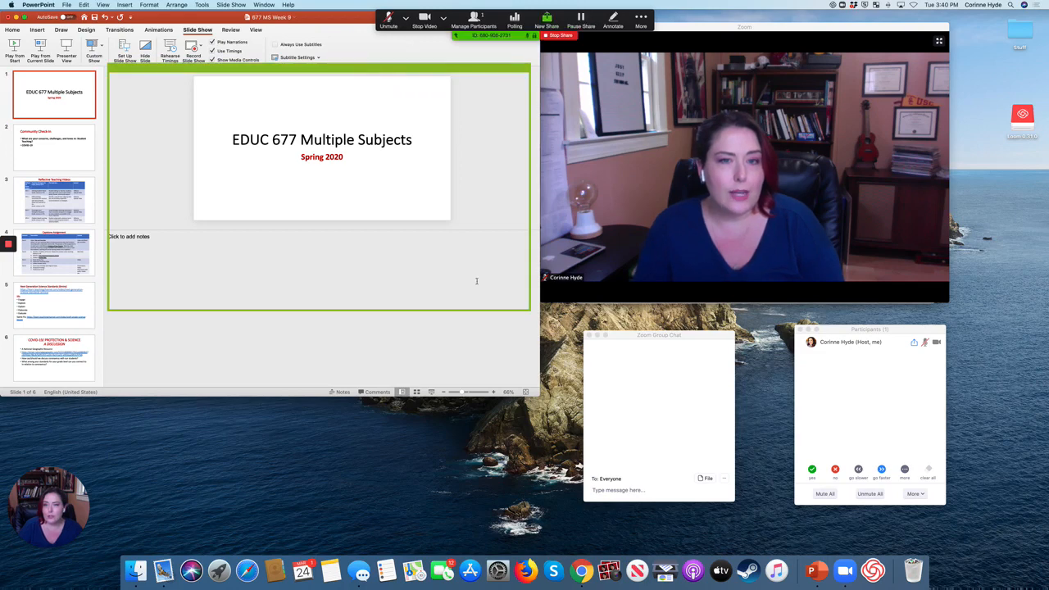
pyautogui.click(580, 16)
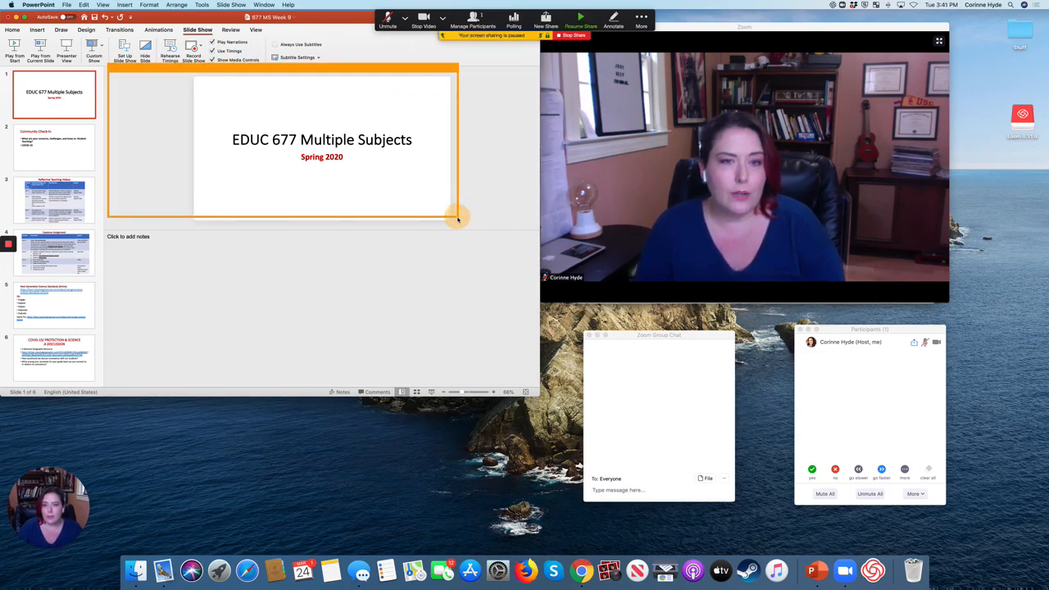
pyautogui.click(580, 17)
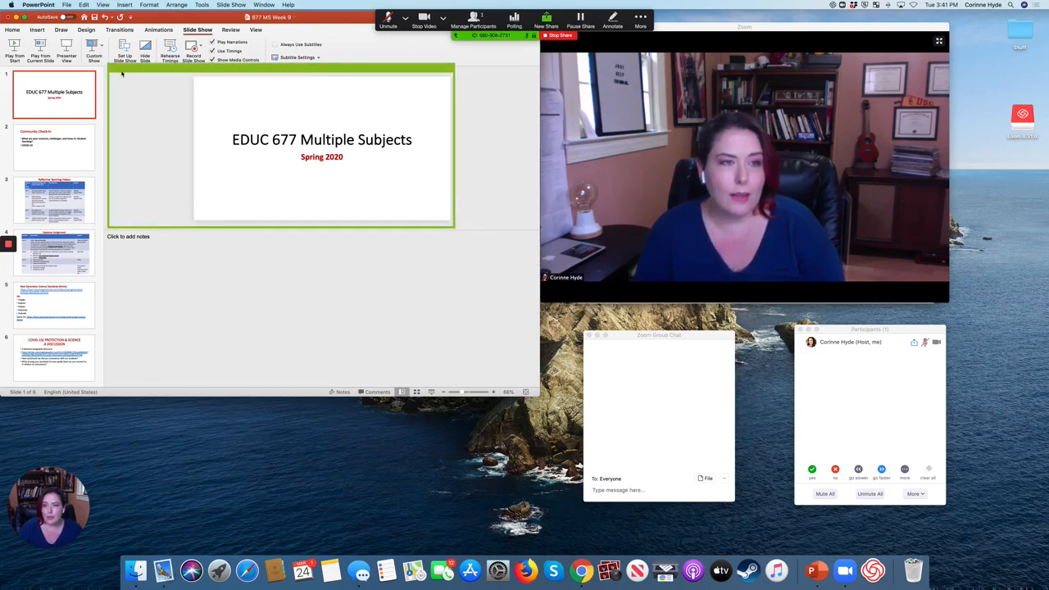
pyautogui.click(580, 26)
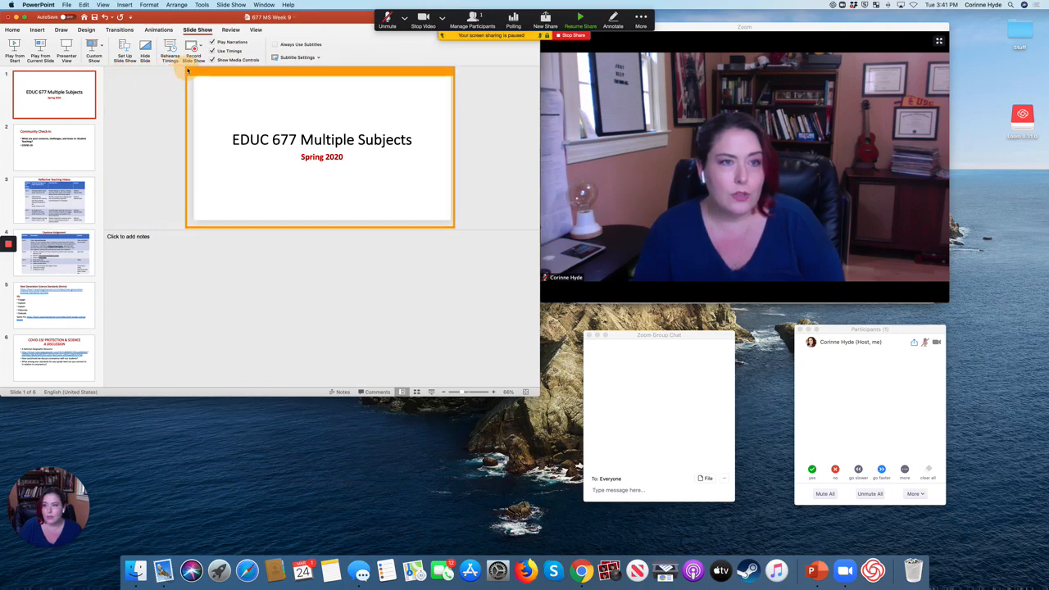
pyautogui.click(580, 27)
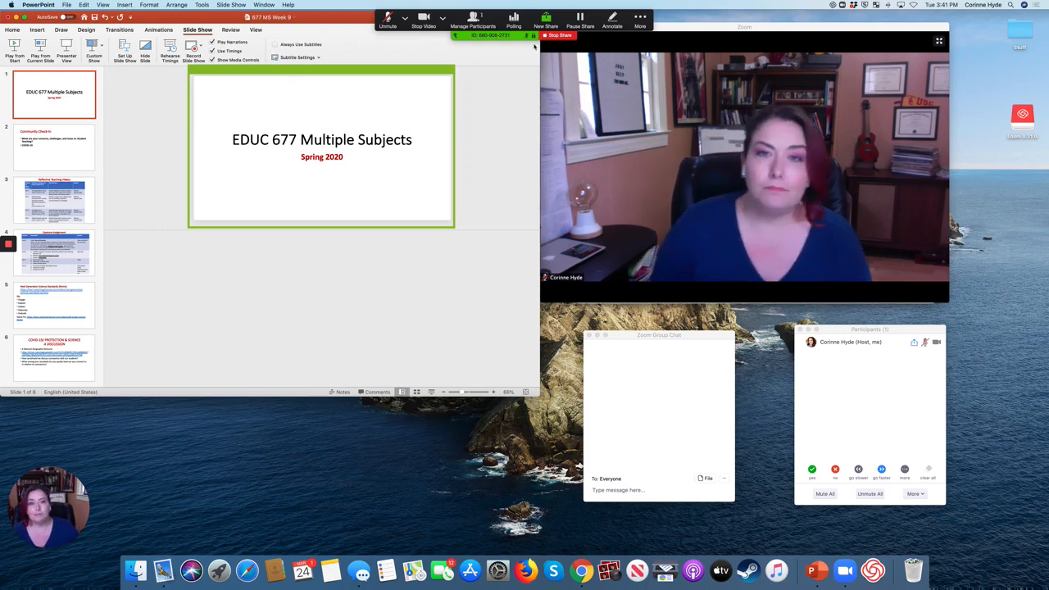
# - Stop sharing the screen, returning to the meeting window beside PowerPoint
pyautogui.click(560, 36)
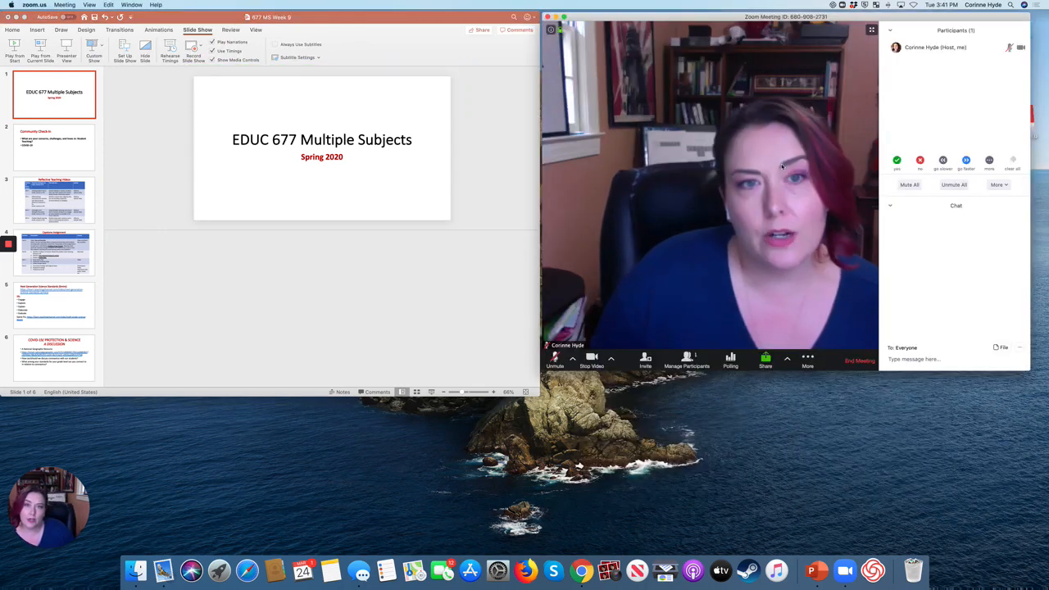